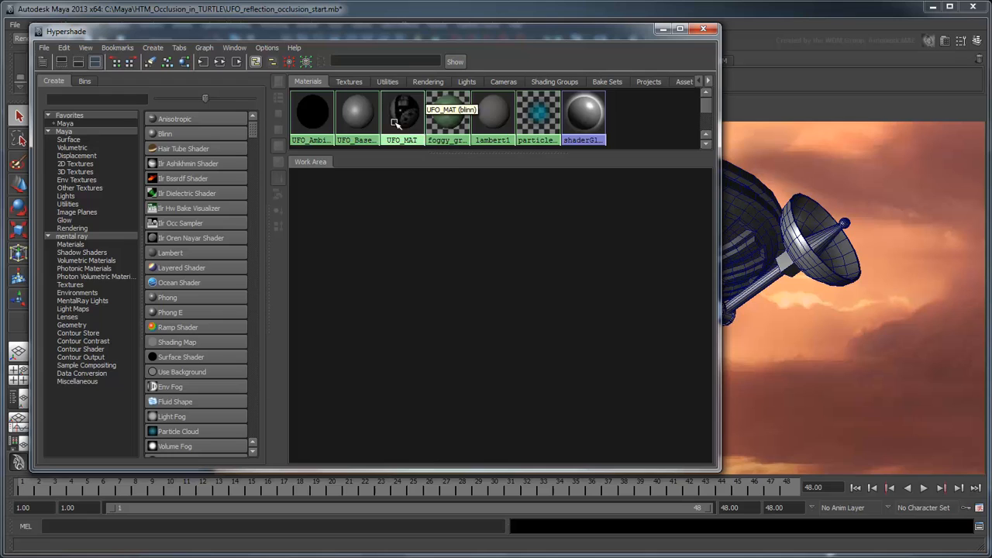
Step: Graph UFO_MAT's network and add an Env Sphere with its placement node arranged above it
right_click(399, 116)
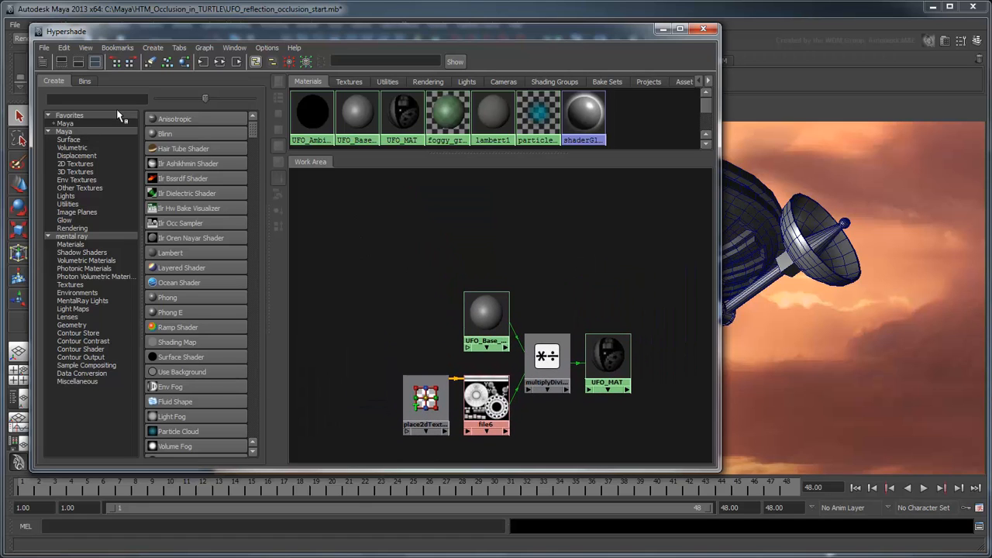
type("en")
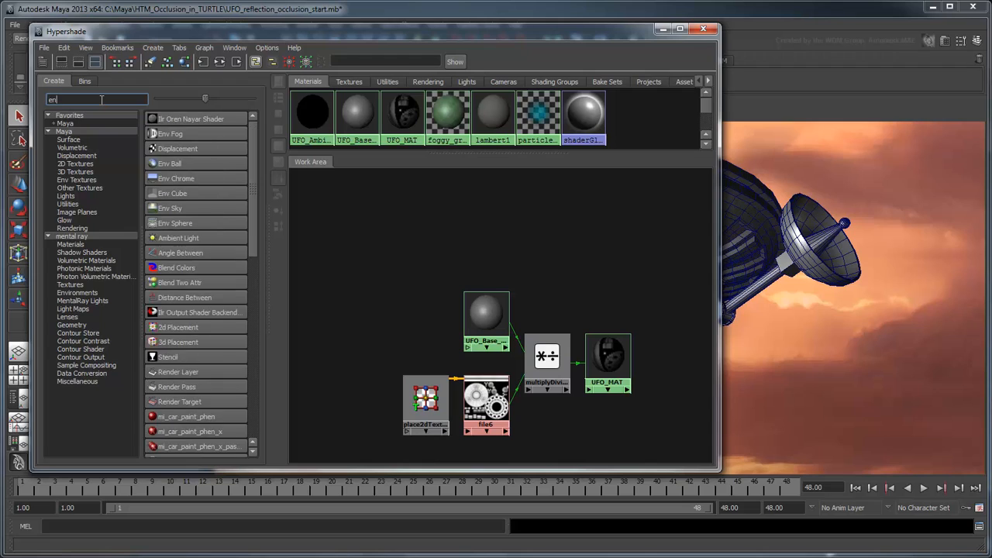
type("v")
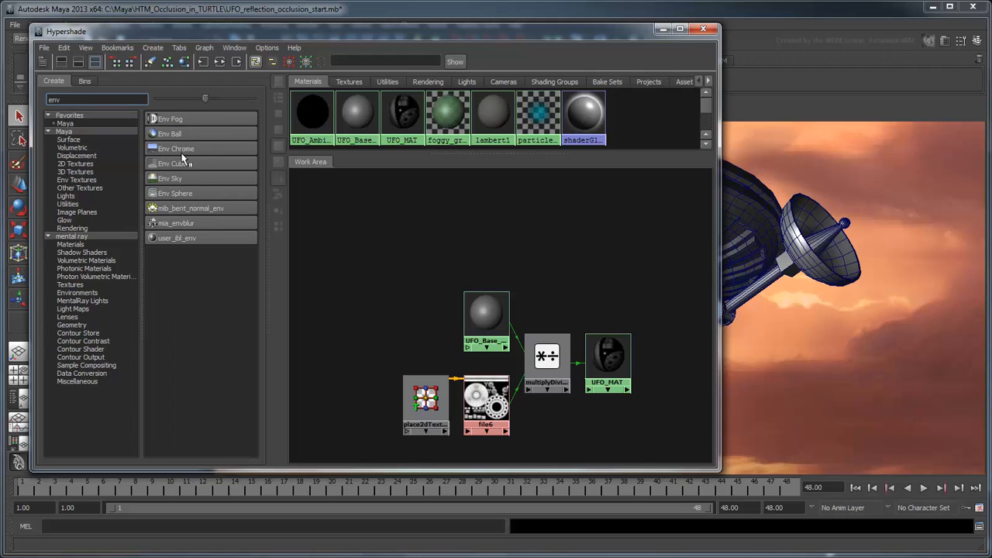
left_click(174, 193)
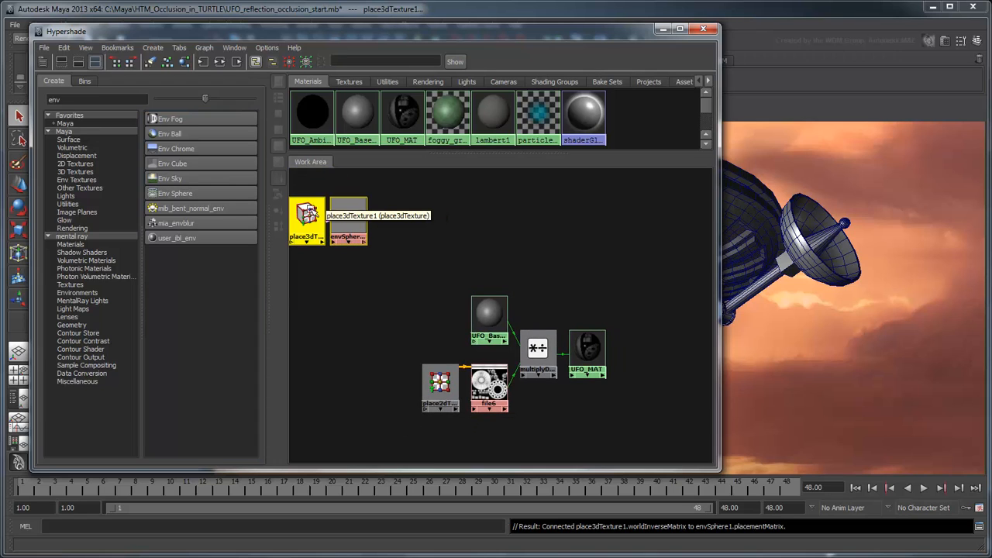
left_click_drag(306, 220, 486, 248)
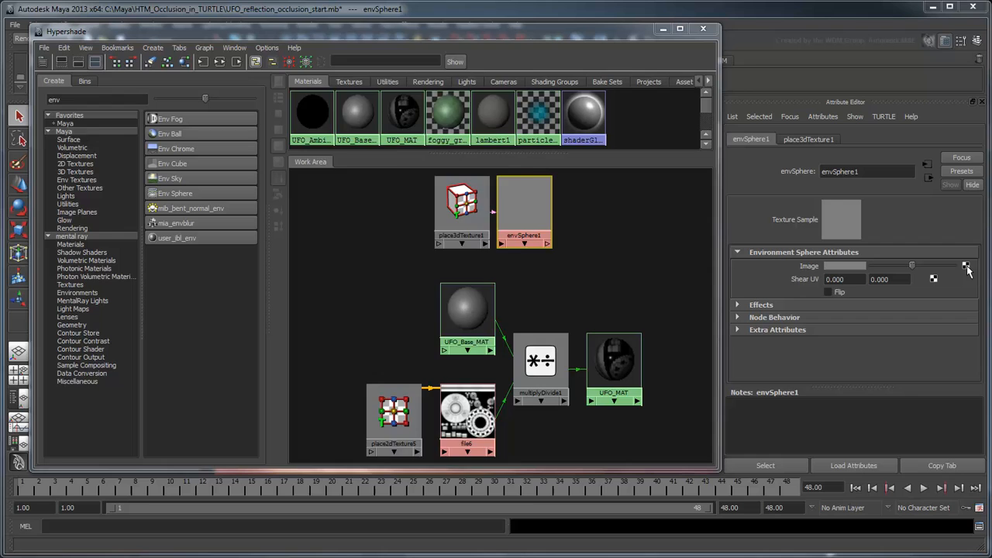
Step: Map the envSphere image to a file texture loading mars_sky_spherical.jpg from sourceimages
left_click(965, 266)
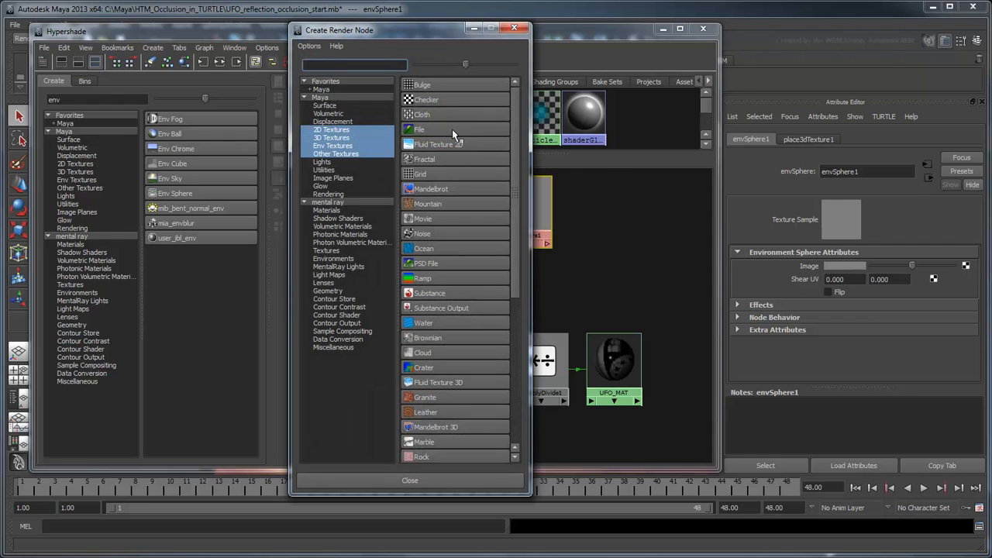
left_click(419, 128)
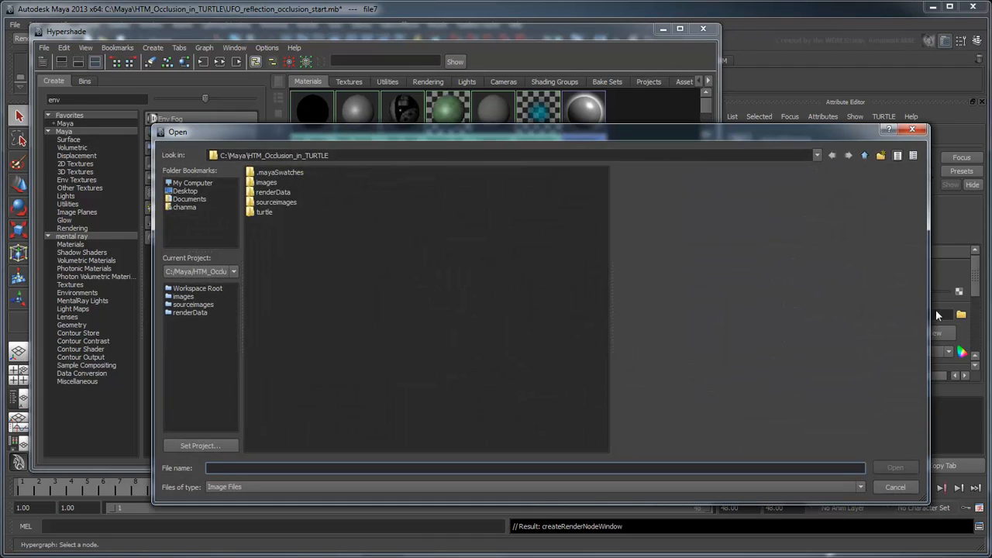
double_click(277, 201)
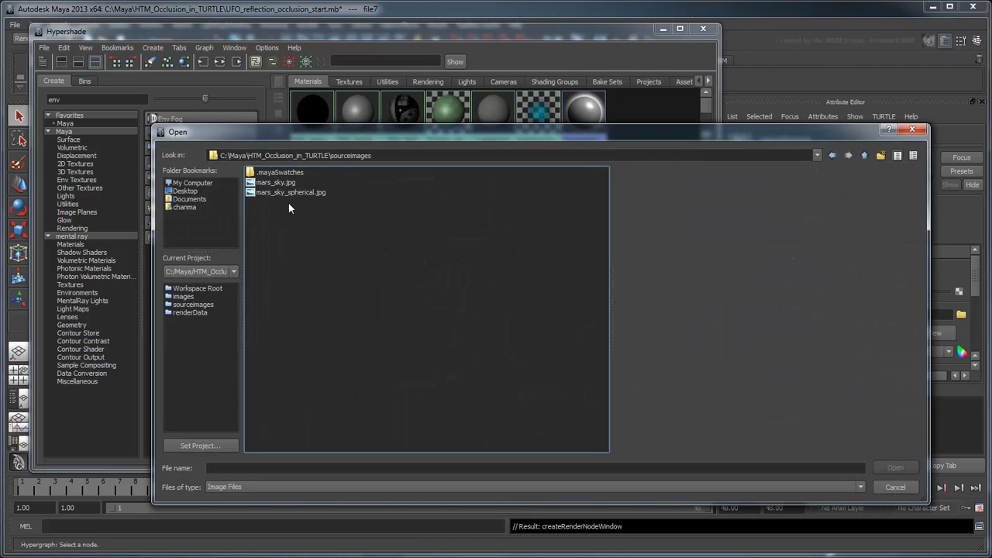
left_click(290, 192)
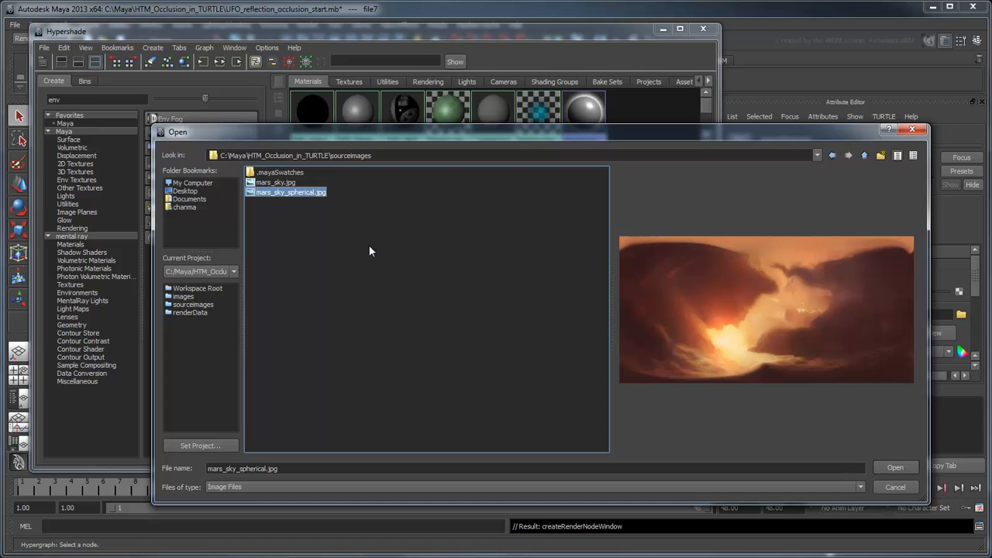
left_click(895, 466)
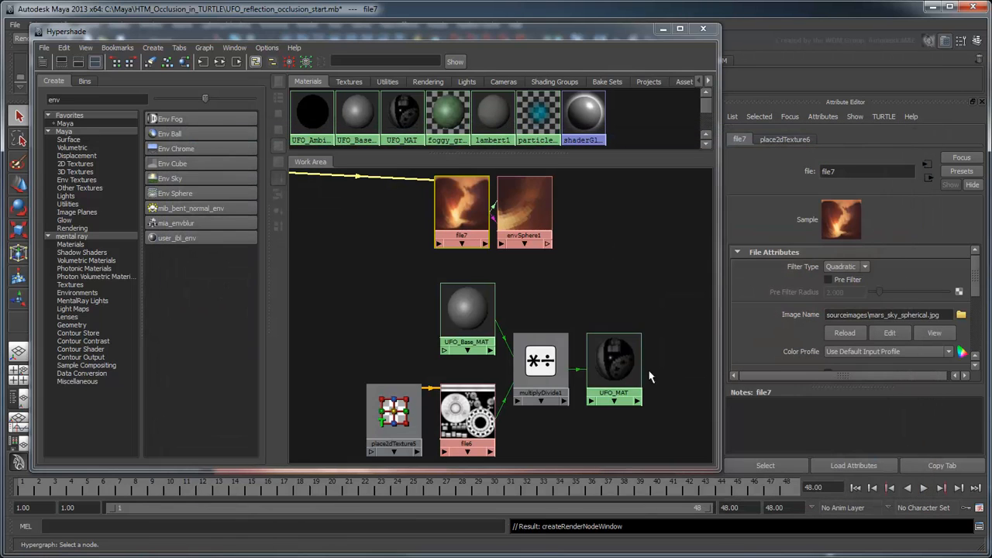
mouse_move(619, 272)
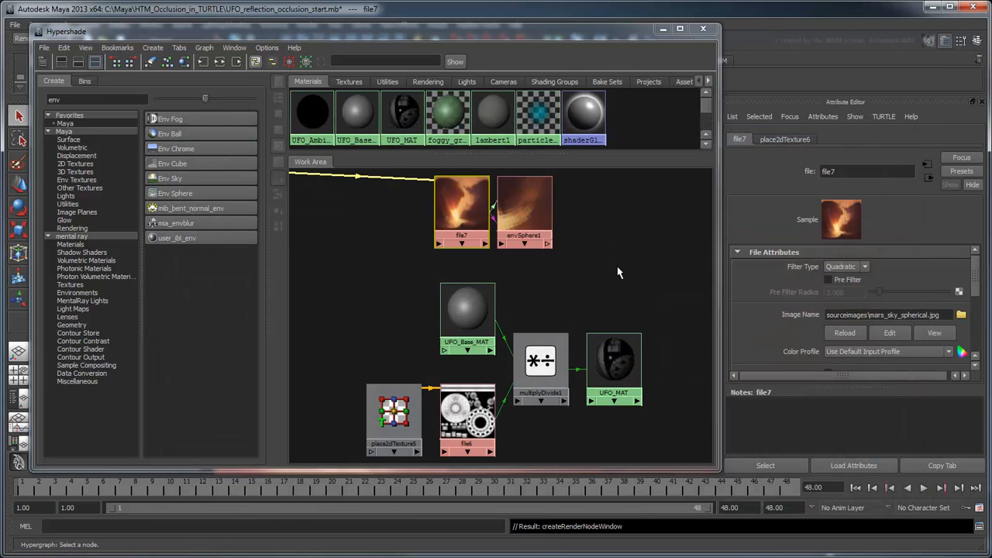
Step: Connect envSphere1's outColor to UFO_MAT's reflectedColor
left_click(549, 244)
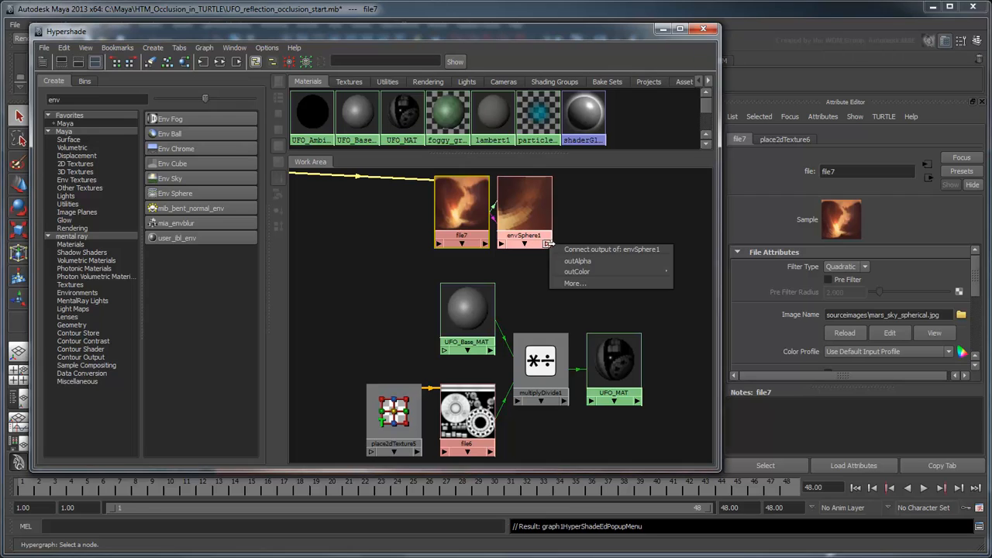
mouse_move(577, 271)
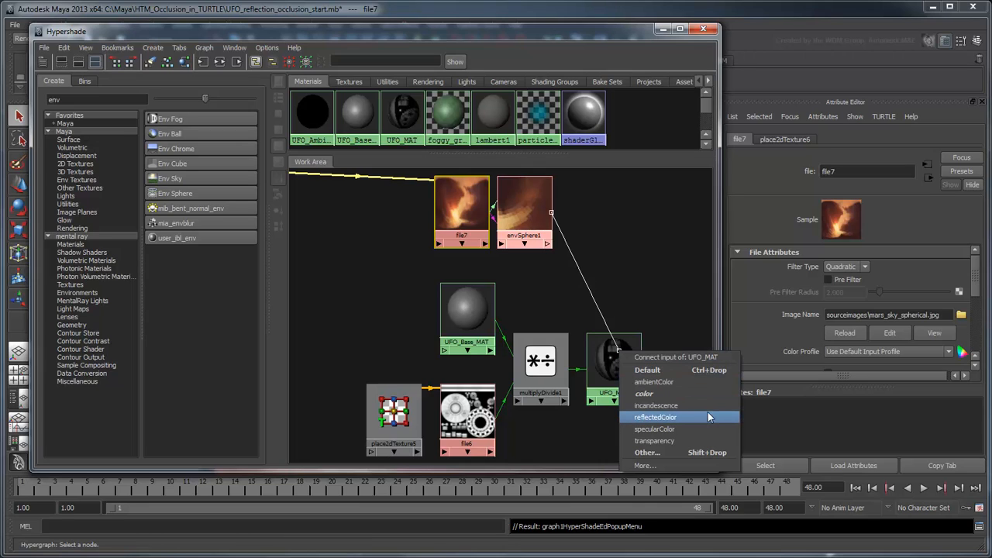
left_click(655, 417)
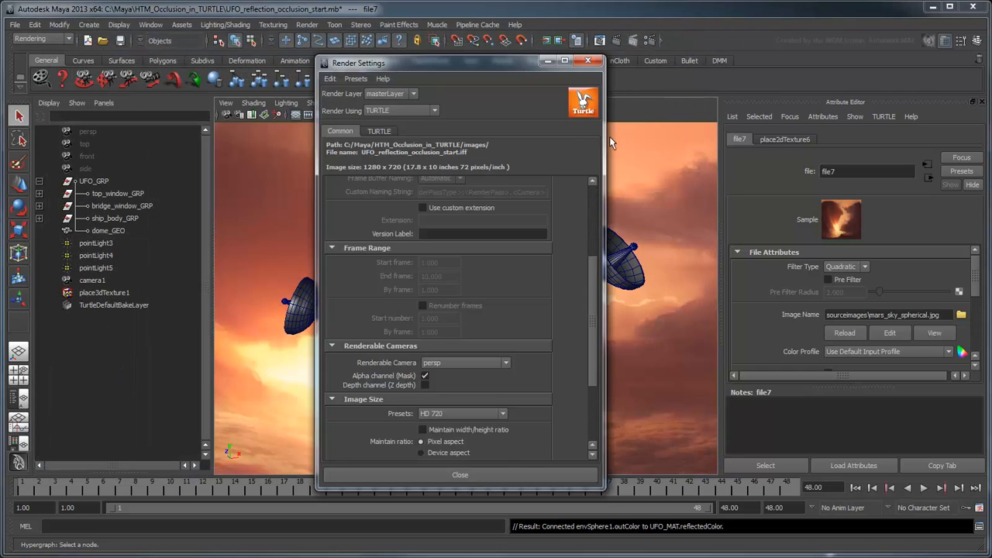
Step: Zero all Turtle ray tracing values and set the Turtle Environment to None
left_click(379, 130)
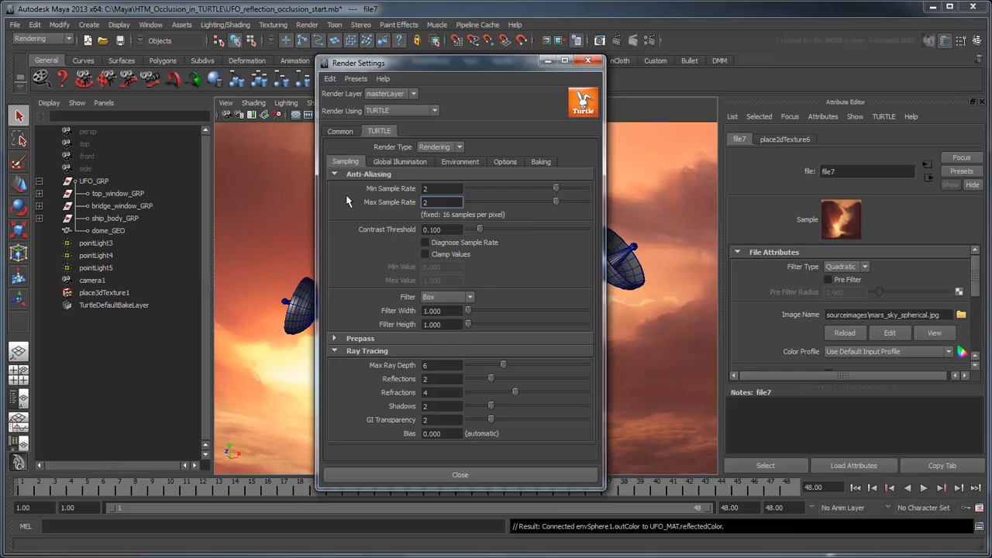
mouse_move(344, 200)
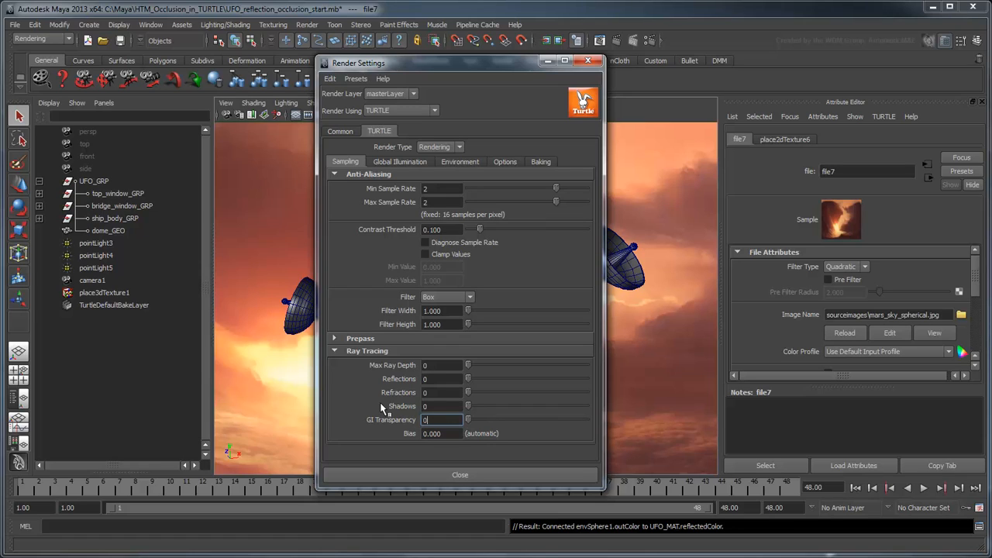
mouse_move(457, 200)
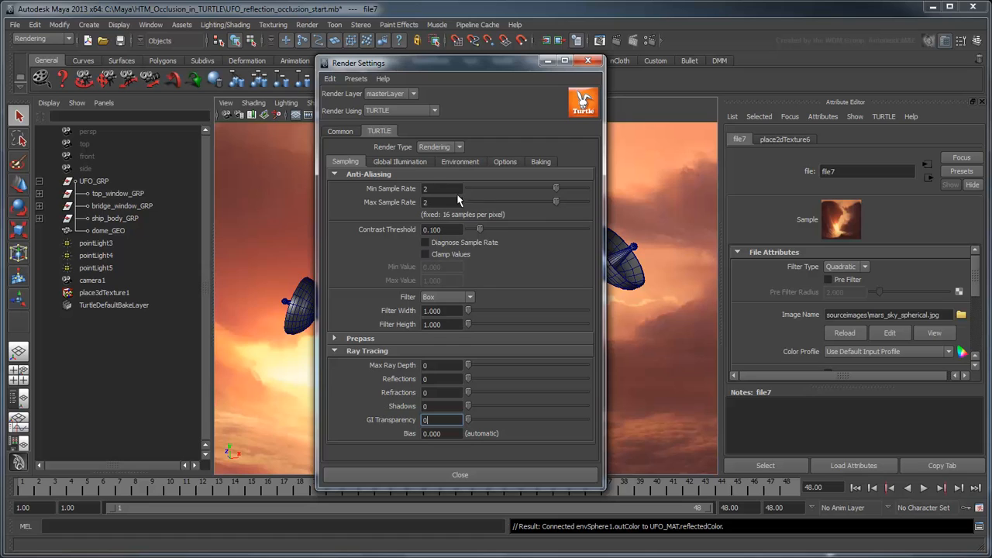
left_click(460, 161)
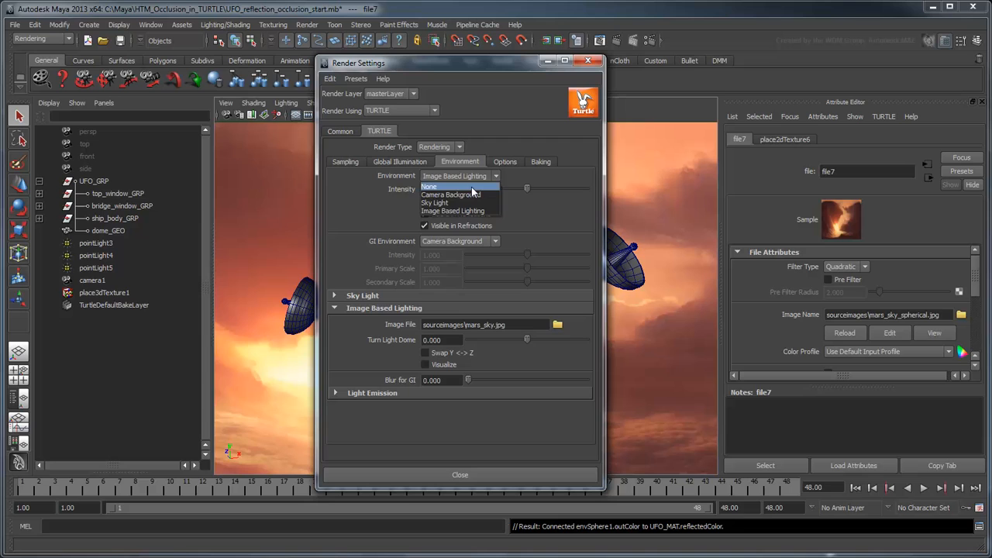
left_click(429, 186)
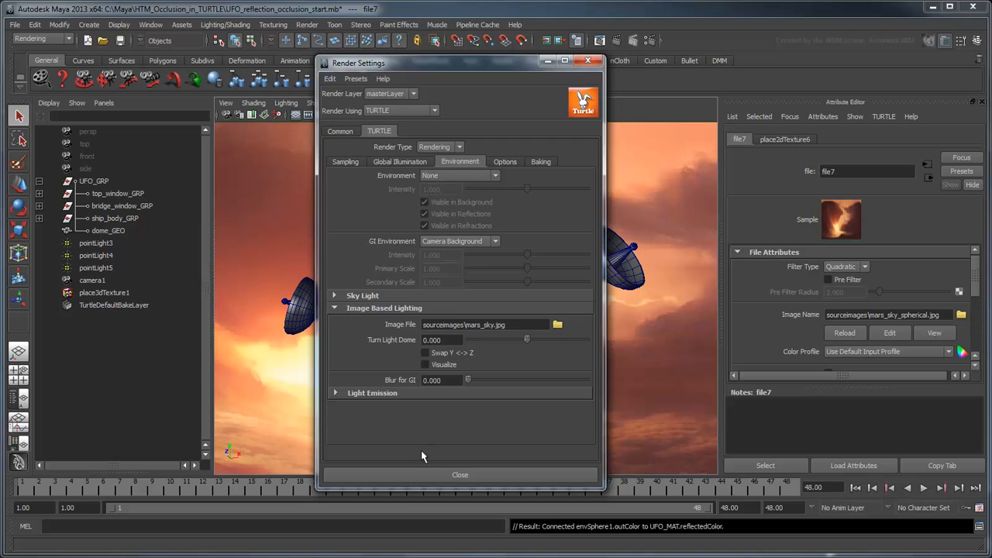
left_click(460, 474)
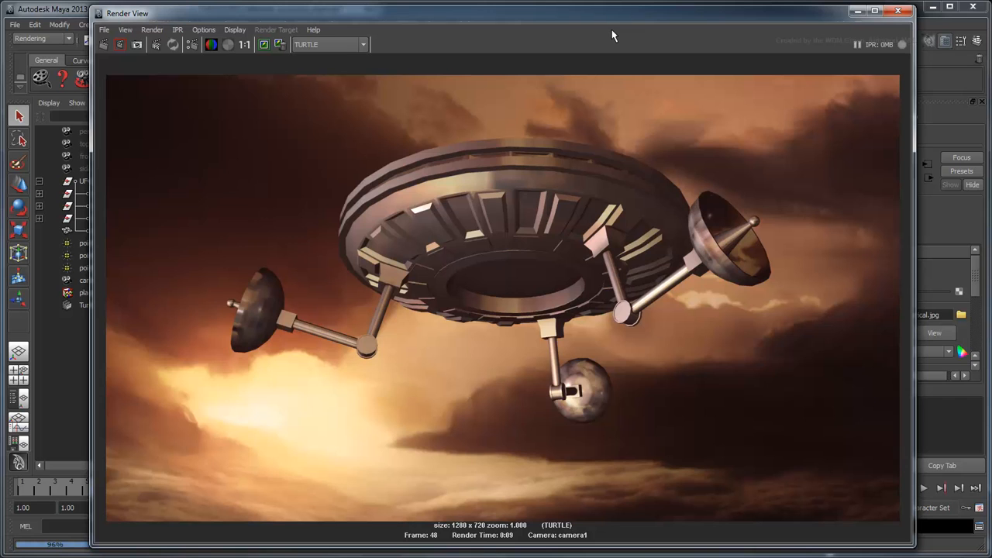
Step: Close the Render View showing the Turtle render against the Mars sky
left_click(916, 11)
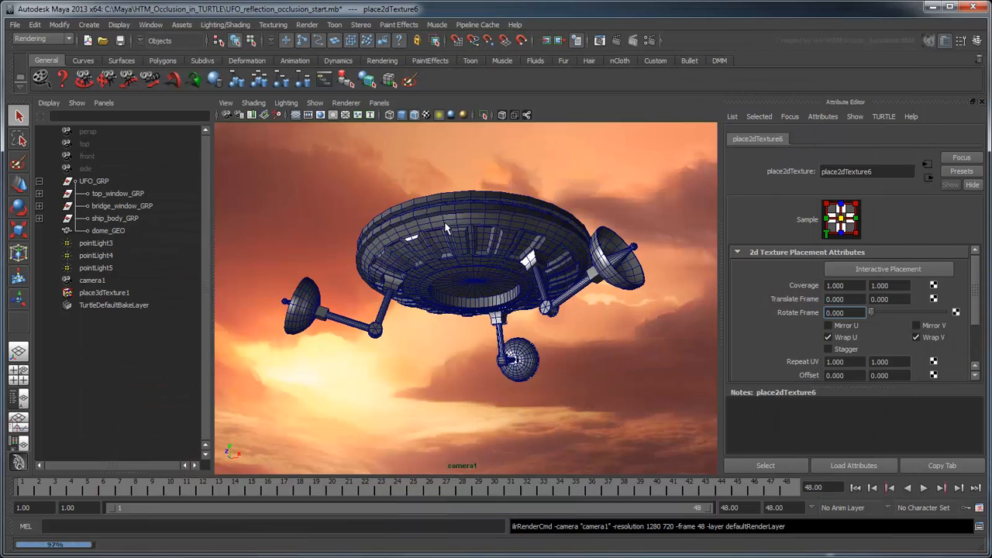
Step: Add a directional light tinted pale yellow with intensity 0.5
left_click(108, 30)
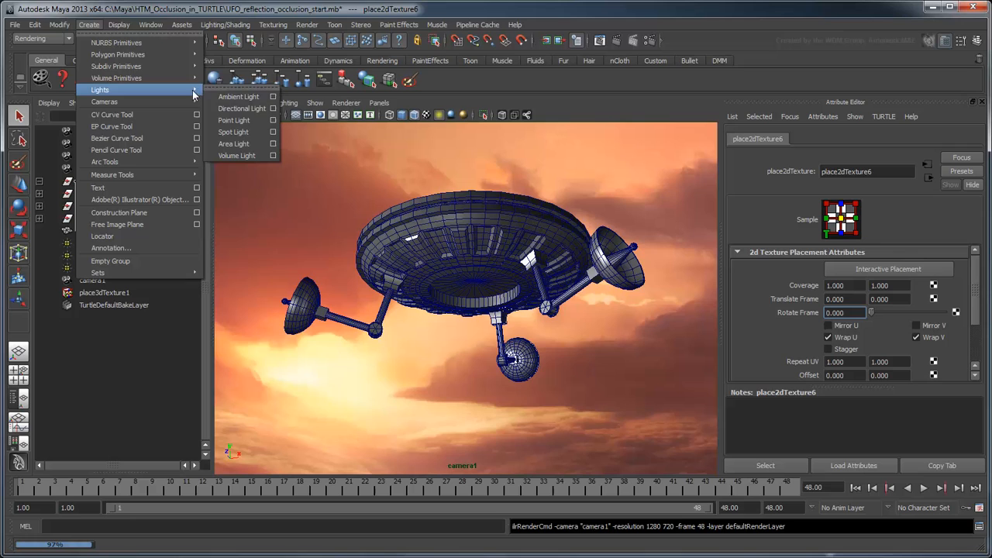
left_click(241, 108)
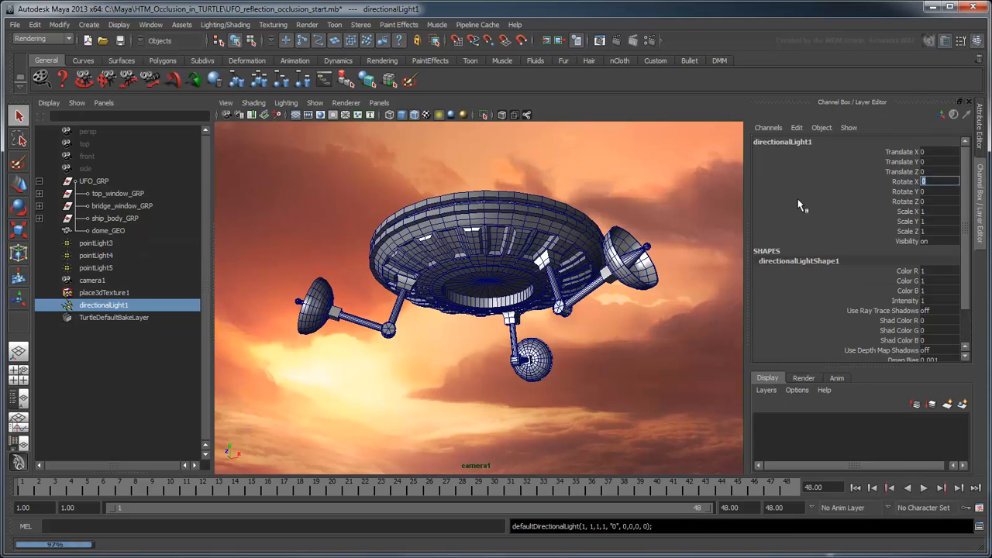
type("111")
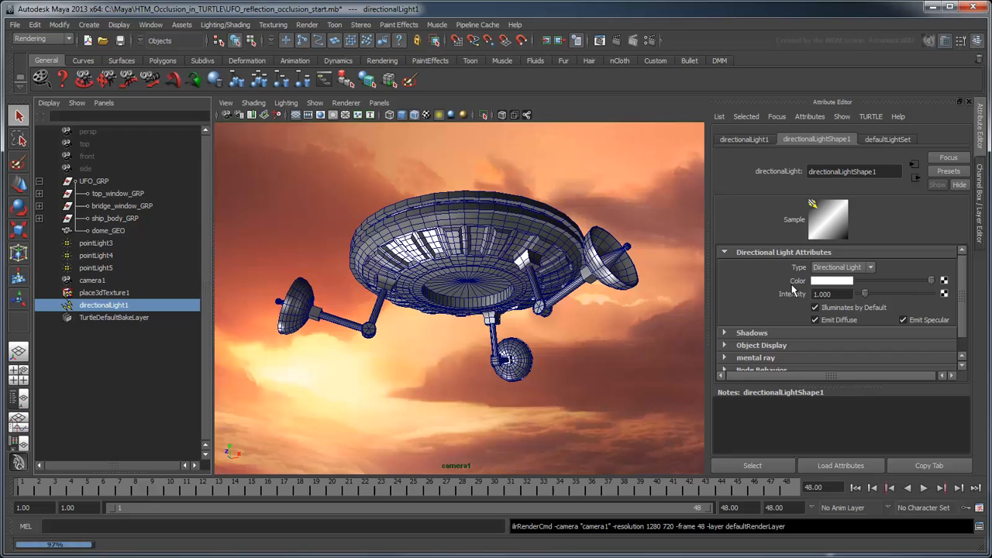
left_click(833, 281)
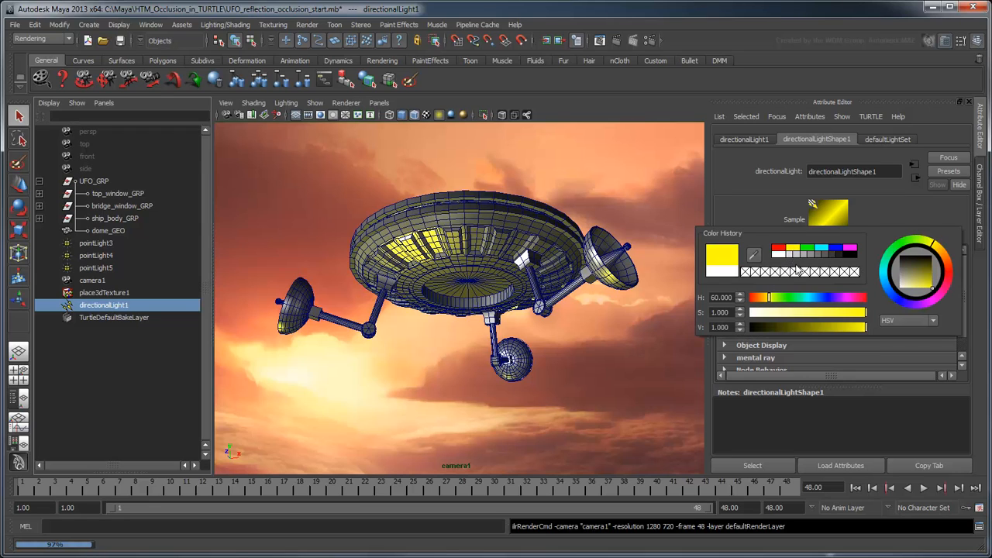
left_click(641, 357)
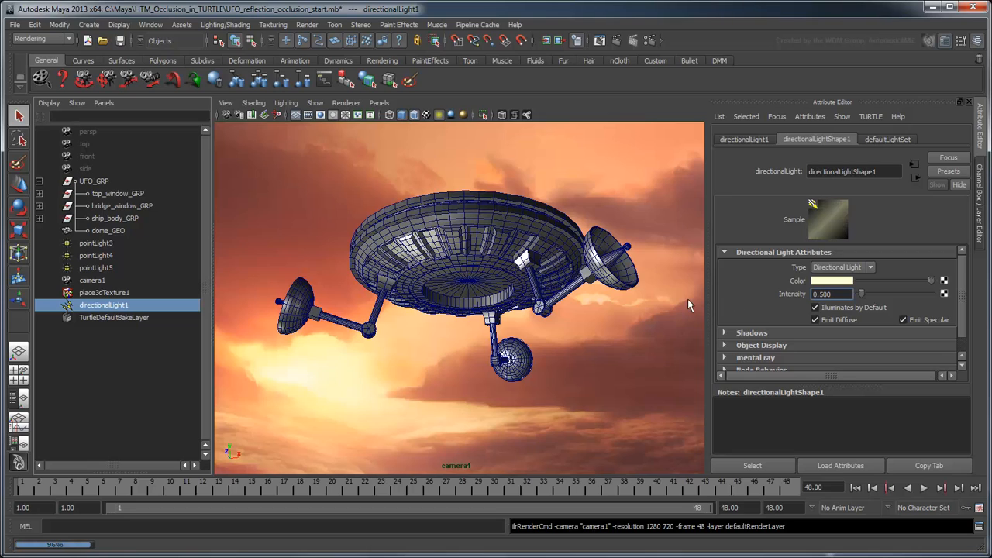
mouse_move(683, 307)
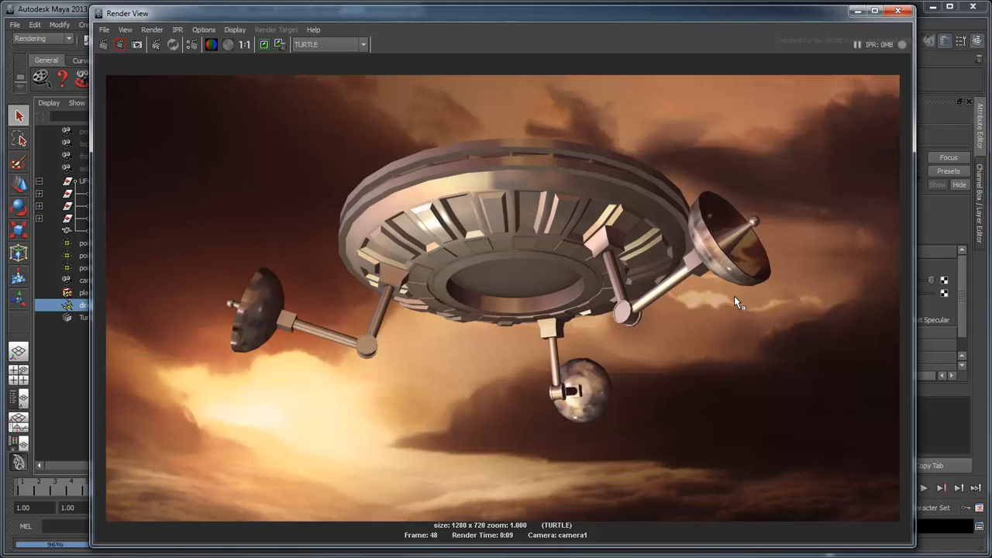
mouse_move(297, 93)
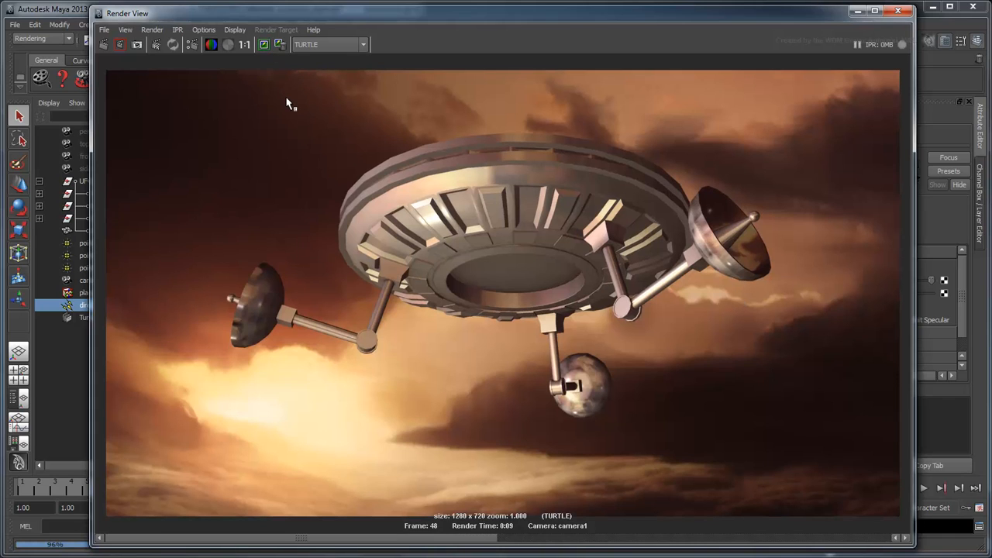
mouse_move(380, 114)
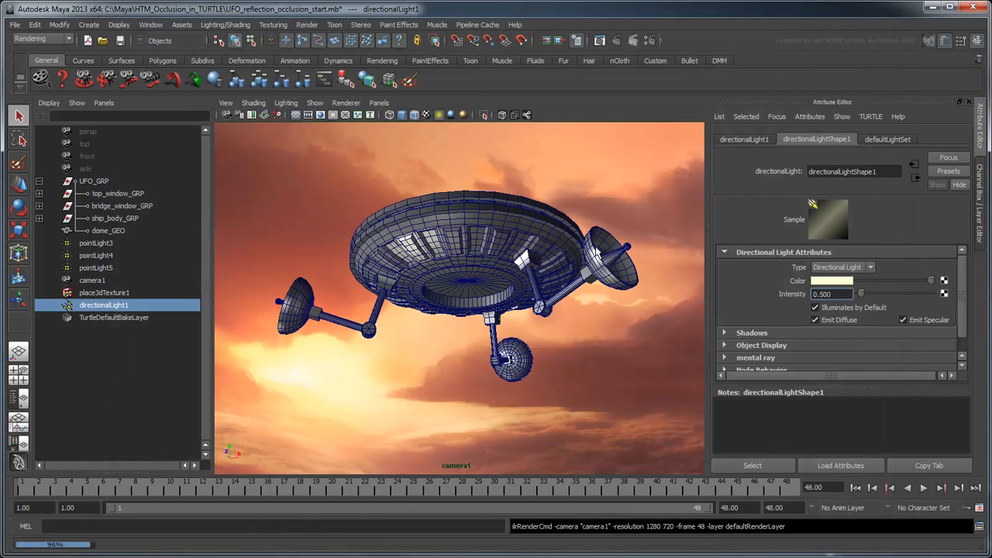
Step: Close the Render View after inspecting the Turtle render of the UFO
left_click(147, 26)
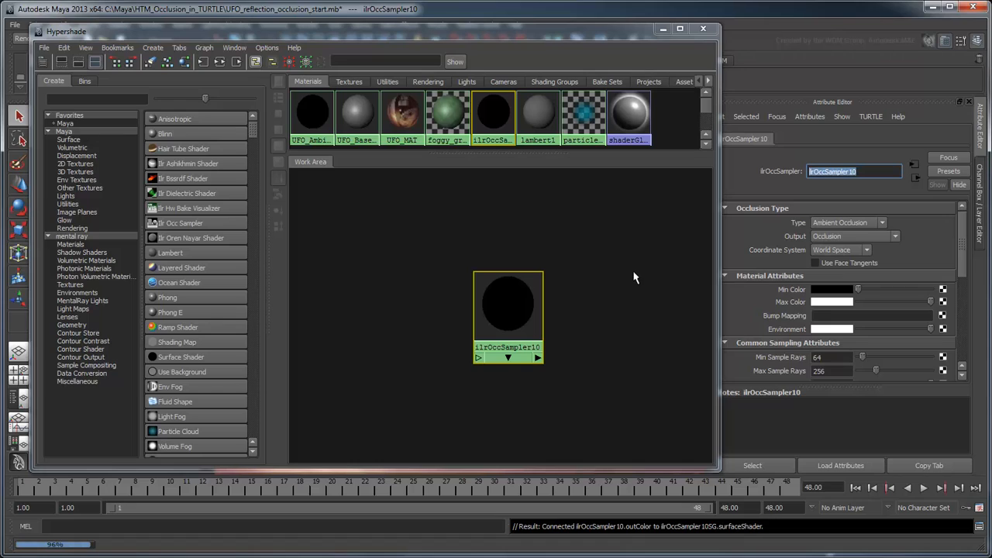
Step: Name the new occlusion sampler UFO_Reflect_Occ_MAT
type("UFO_Reflect_Oc")
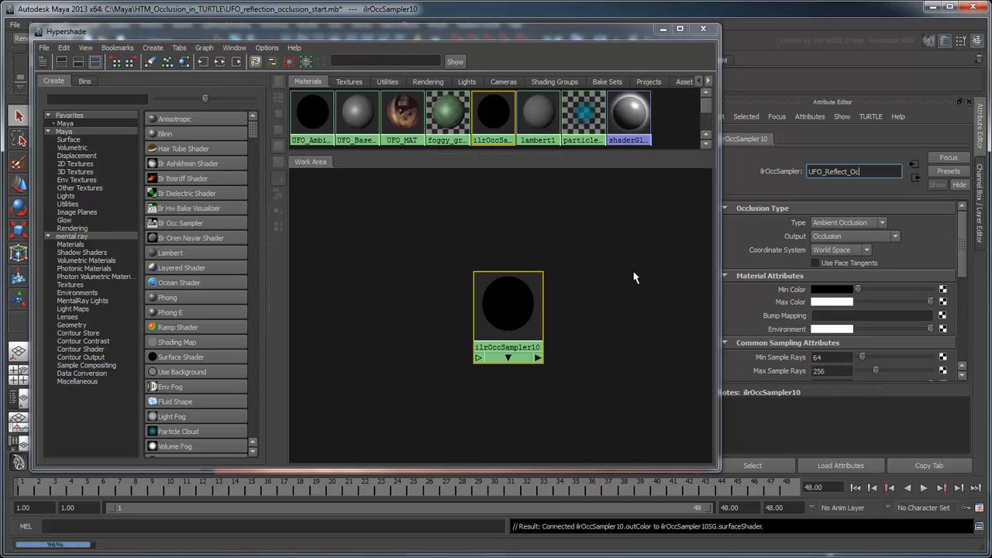
type("UFO_Reflect_Occ_MAT")
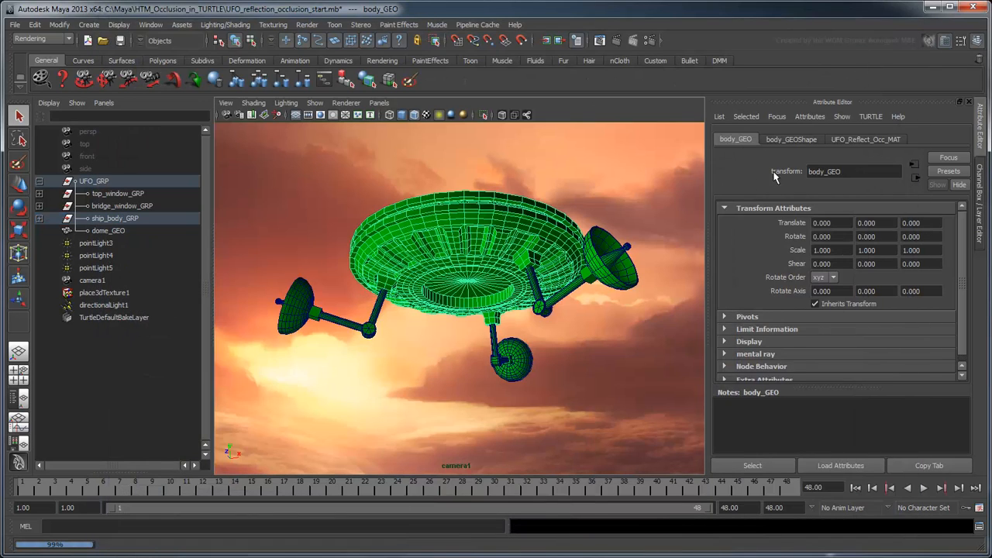
Step: Show UFO_Reflect_Occ_MAT's sampler attributes once it is assigned to body_GEO
left_click(877, 138)
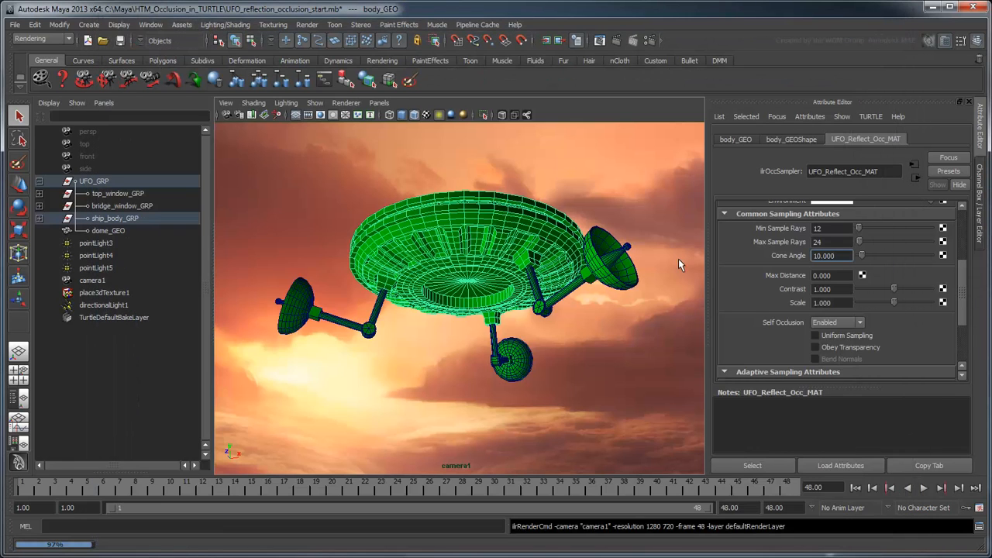
Step: Set Turtle Baking to bake to texture with output file named baked_RO.tga
left_click(648, 40)
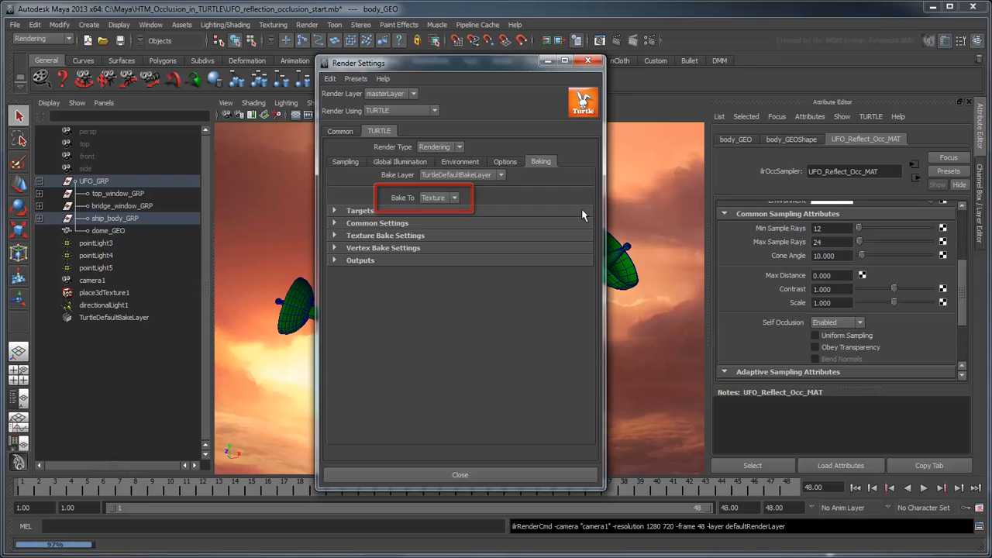
left_click(336, 210)
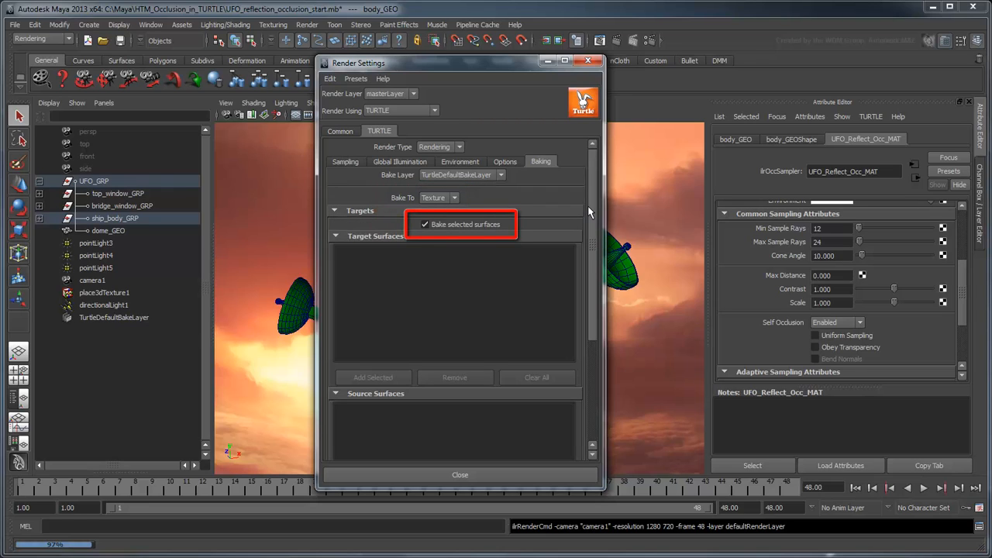
mouse_move(583, 211)
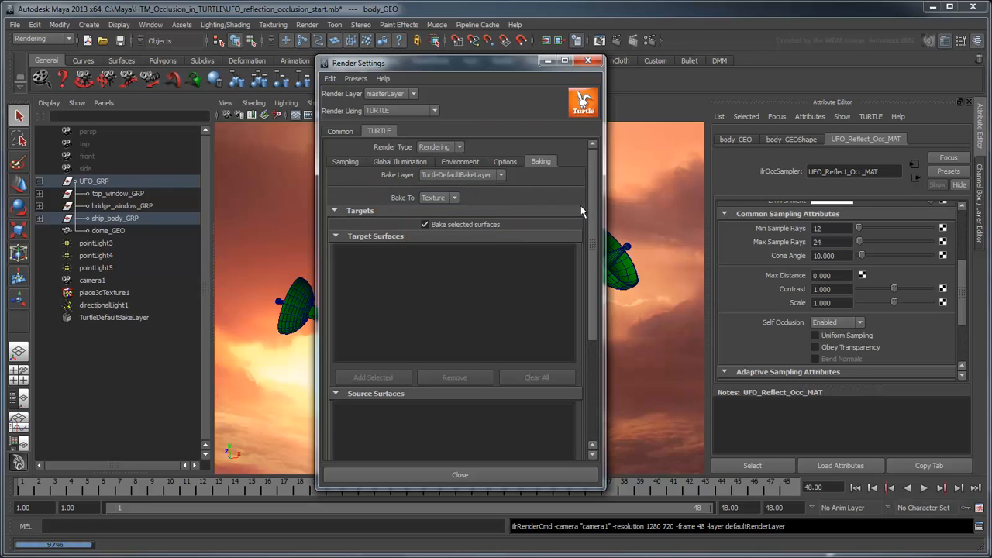
left_click(336, 210)
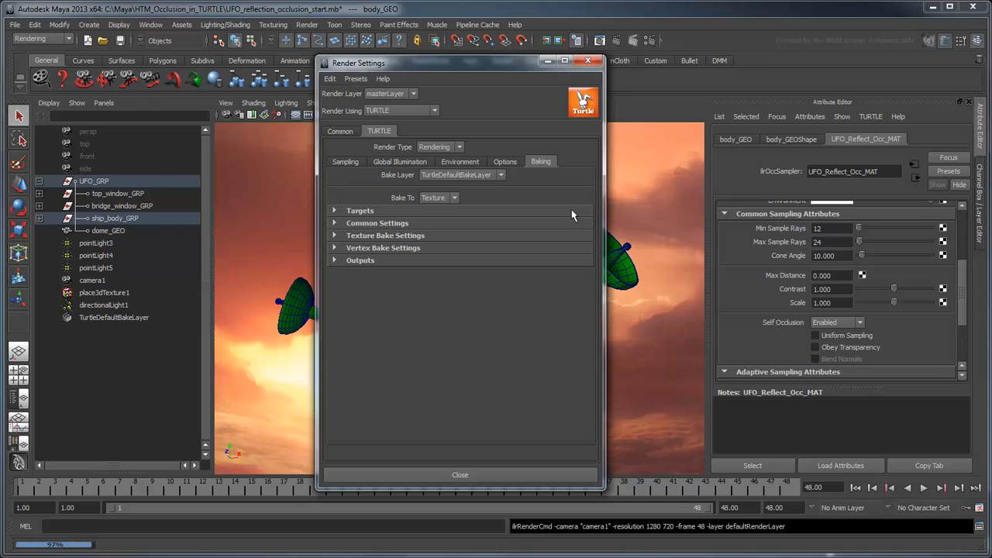
left_click(385, 234)
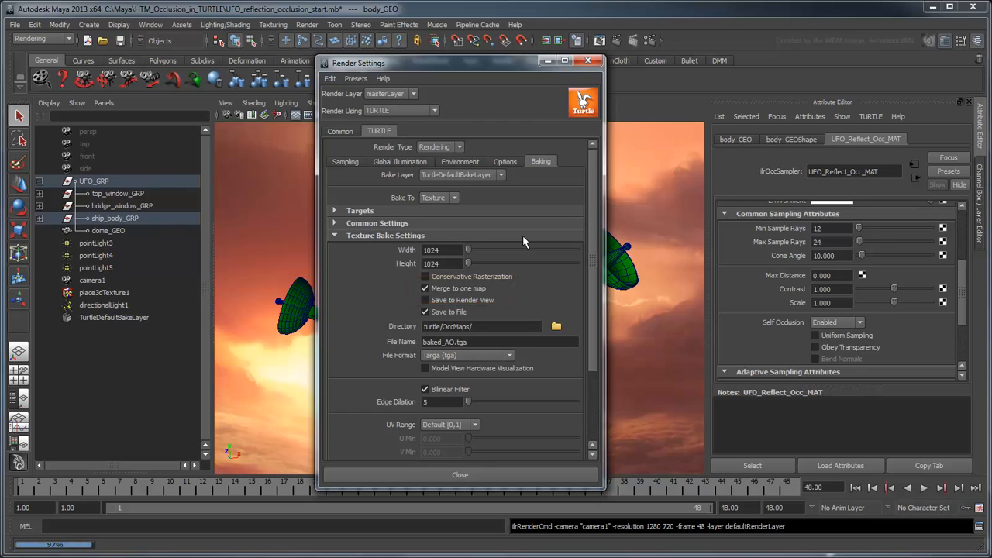
left_click(480, 341)
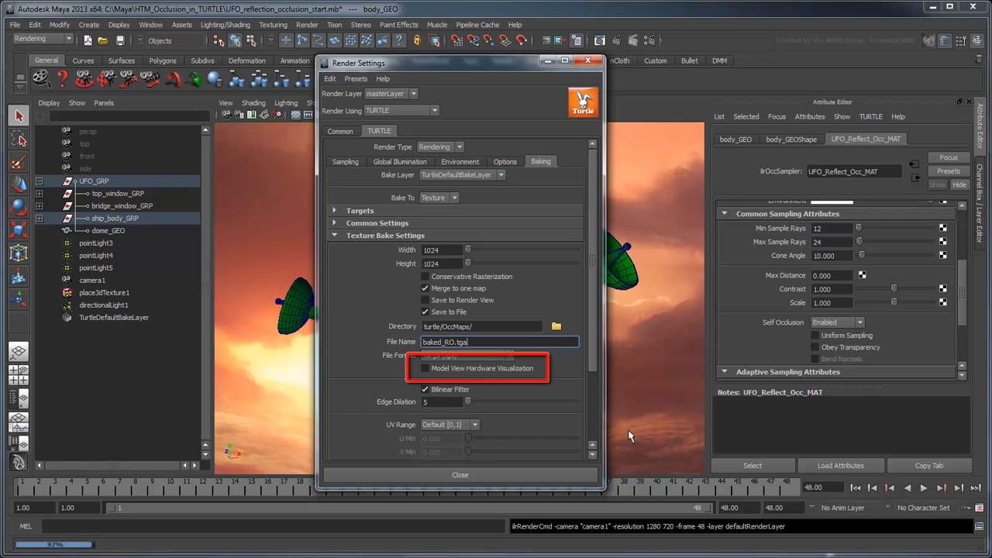
left_click(467, 355)
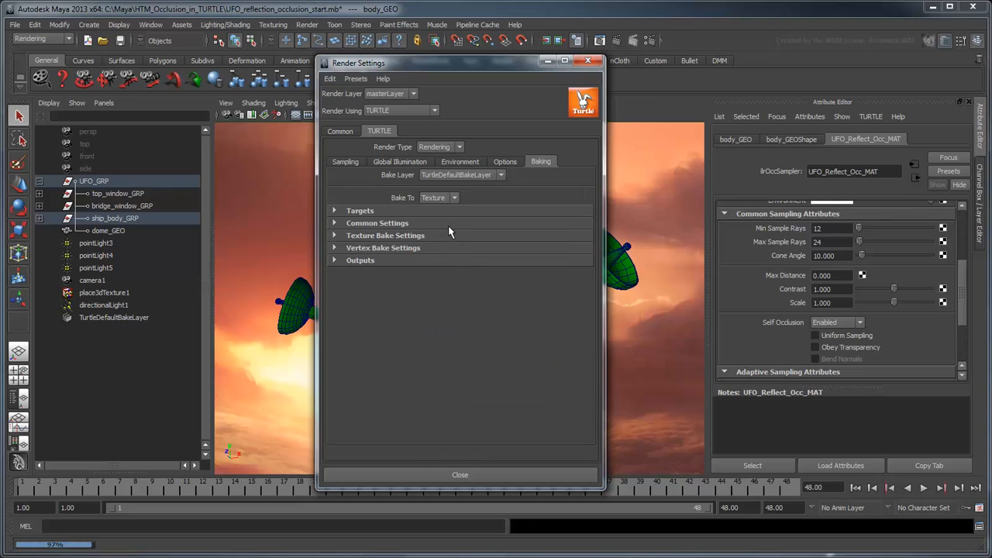
Step: In Turtle's Common bake settings, bake from camera1 with Orthogonal Reflections unchecked
left_click(377, 224)
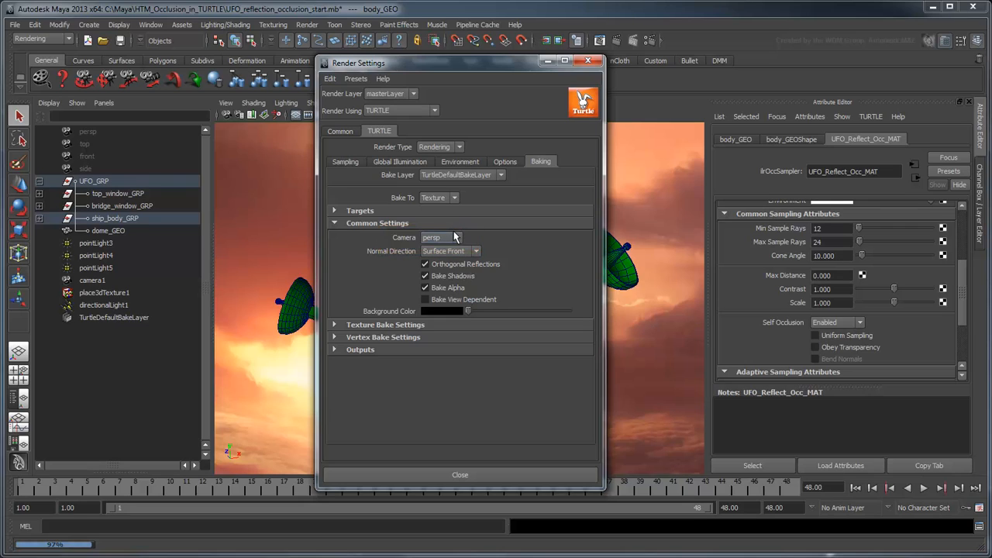
left_click(458, 238)
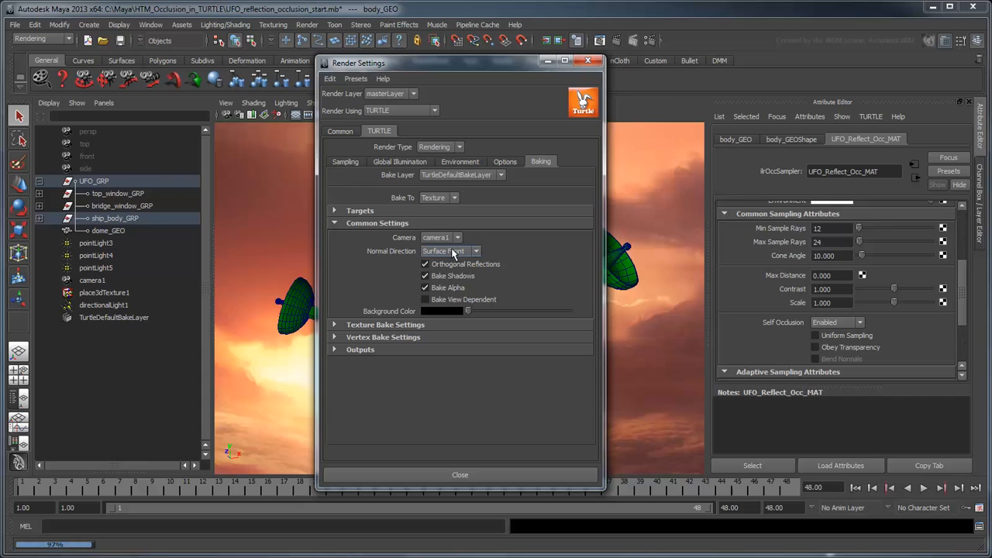
mouse_move(504, 255)
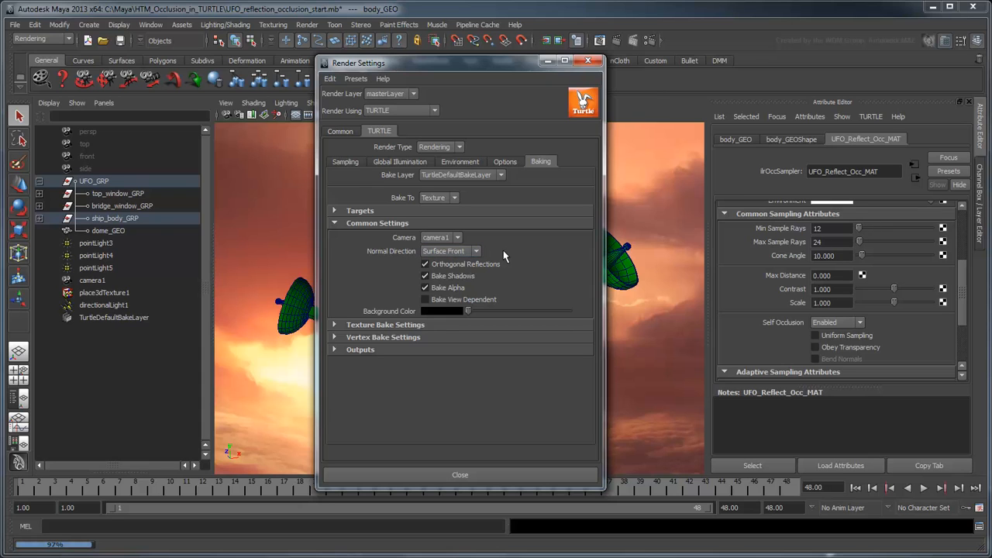
left_click(450, 250)
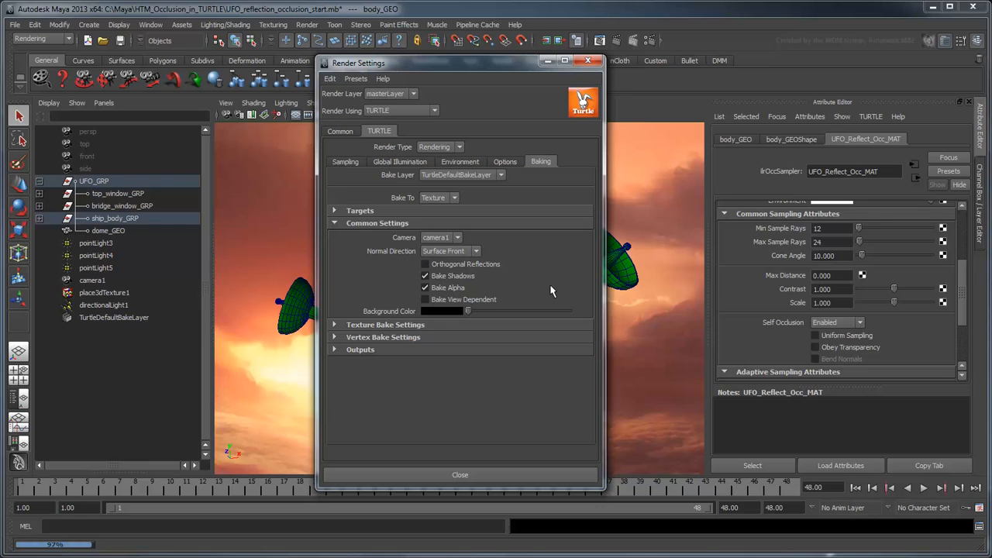
Step: Switch Turtle's render type to Baking, bake the reflection occlusion map, then close its preview
left_click(458, 147)
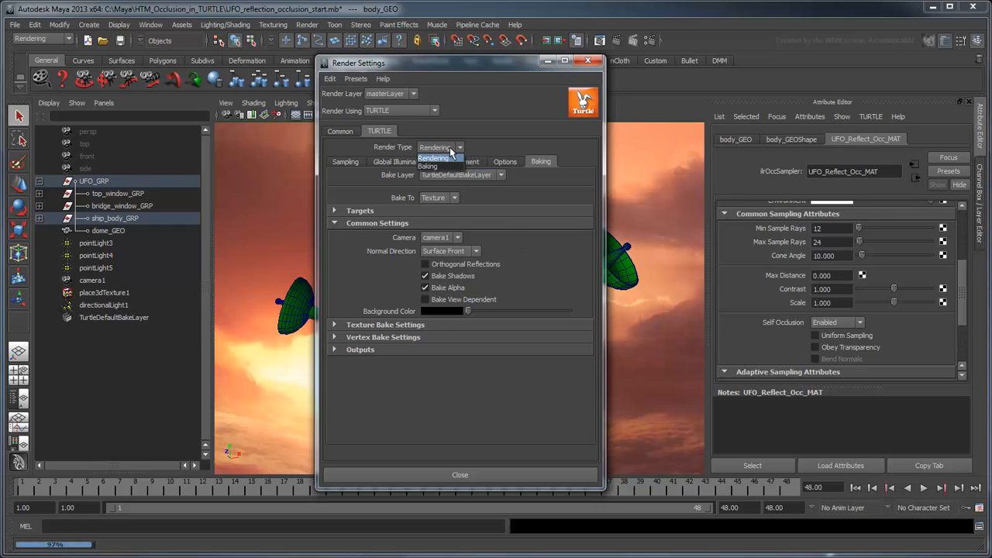
left_click(428, 166)
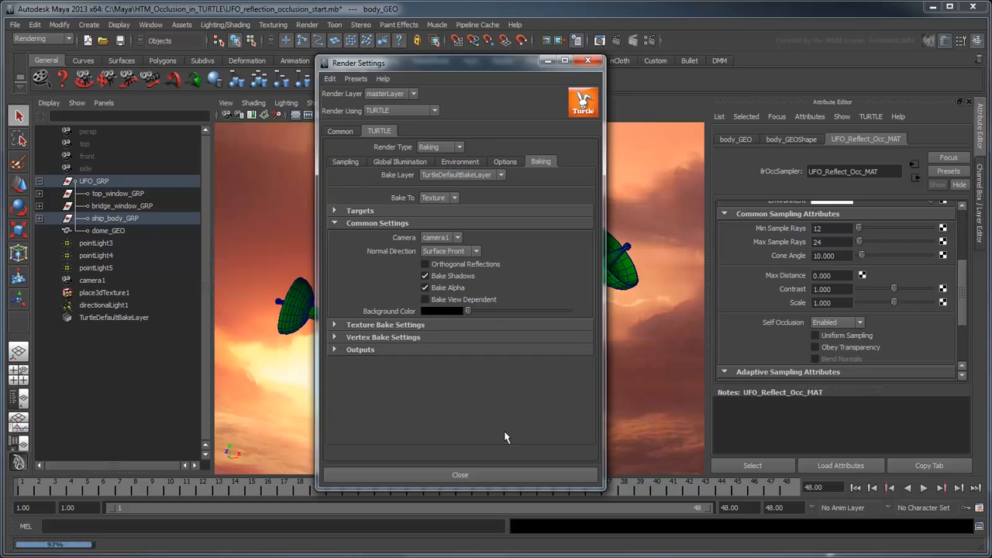
left_click(460, 474)
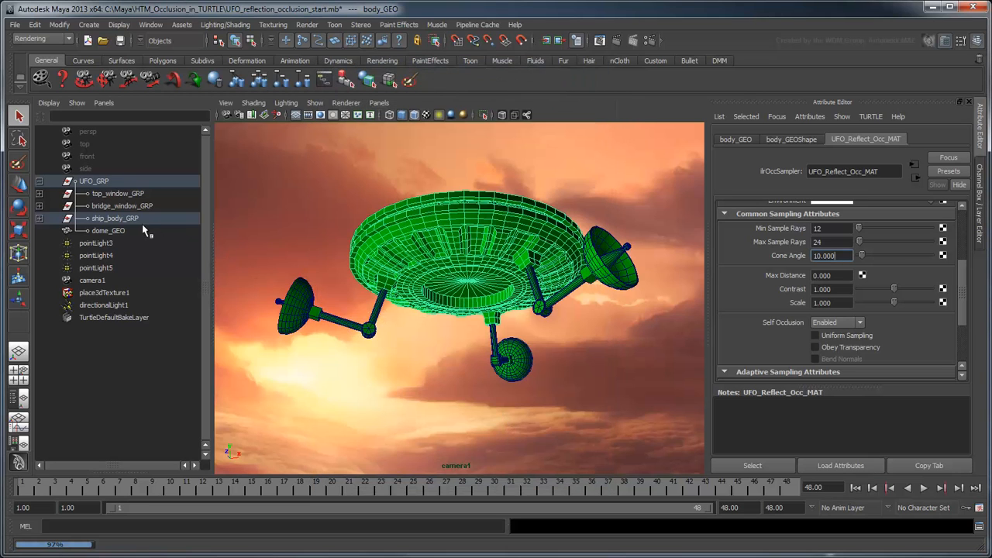
left_click(115, 218)
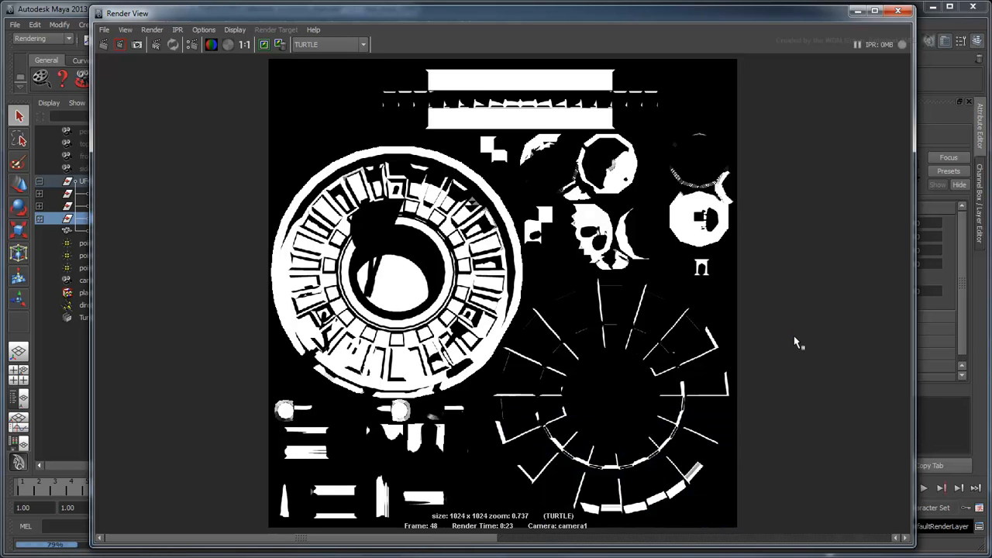
left_click(905, 13)
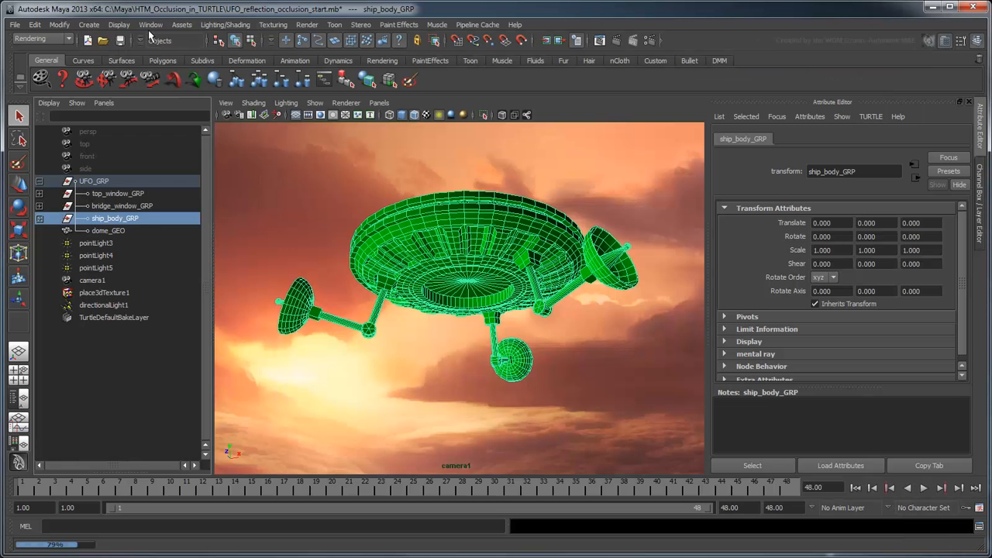
Step: Graph UFO_MAT's network in Hypershade and scroll to its Reflectivity attribute
left_click(152, 26)
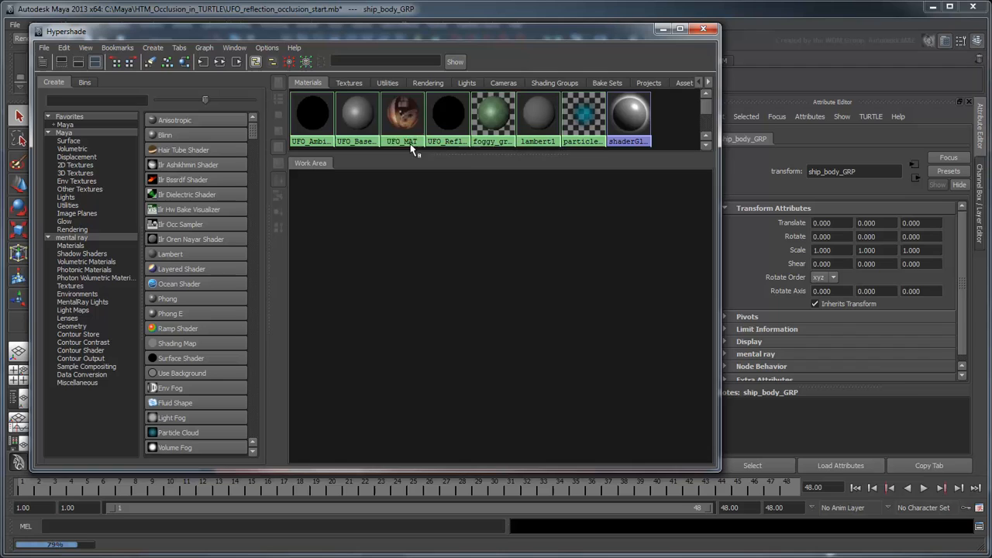
double_click(402, 115)
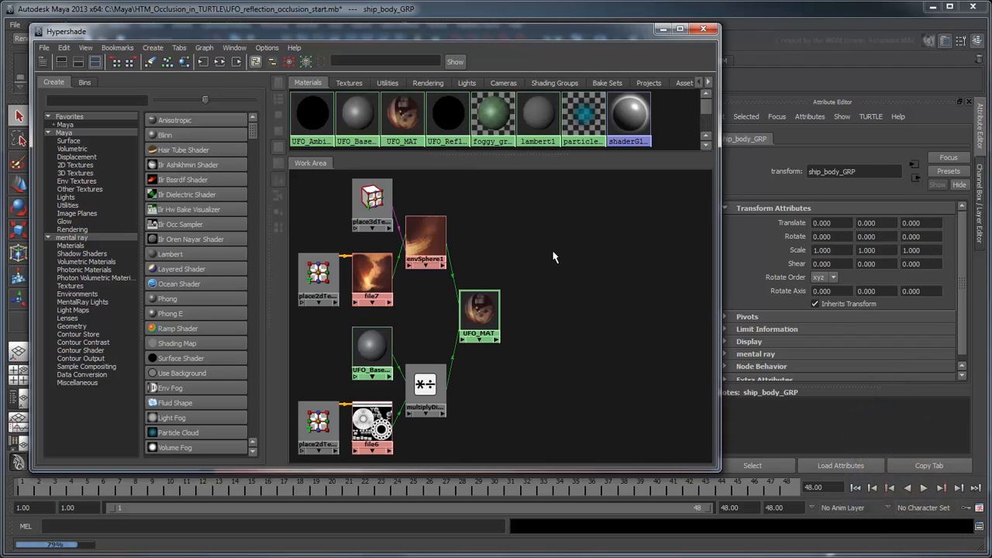
left_click(476, 316)
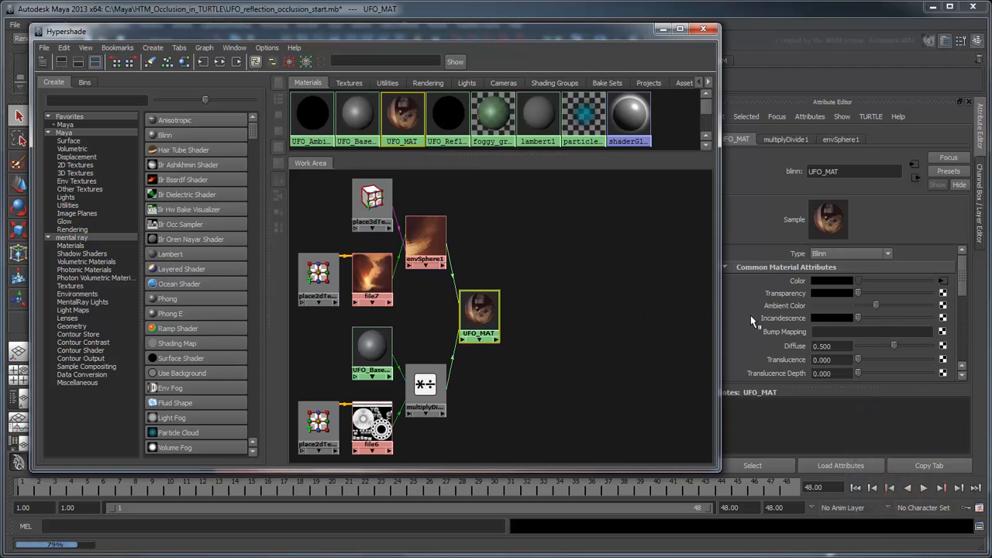
scroll("down", 3)
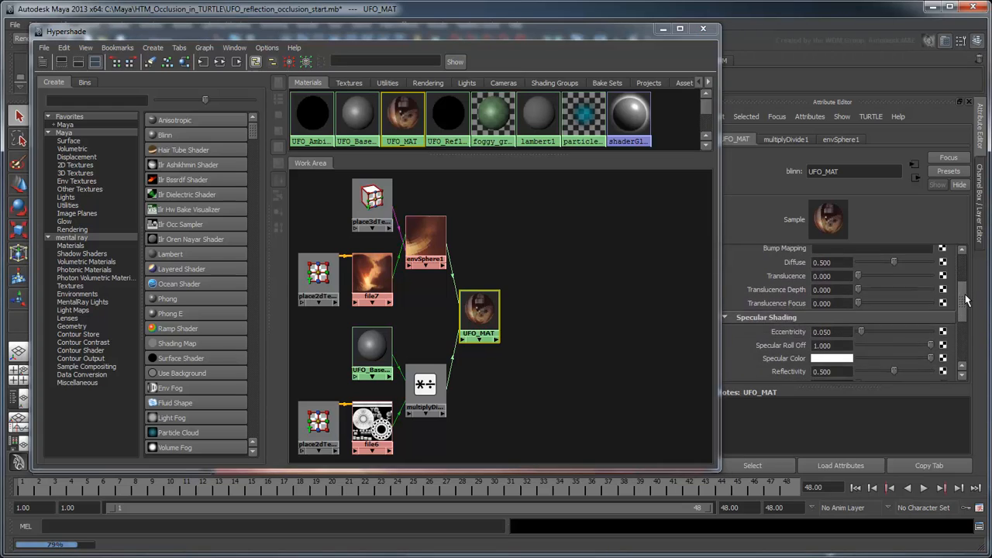
scroll("down", 3)
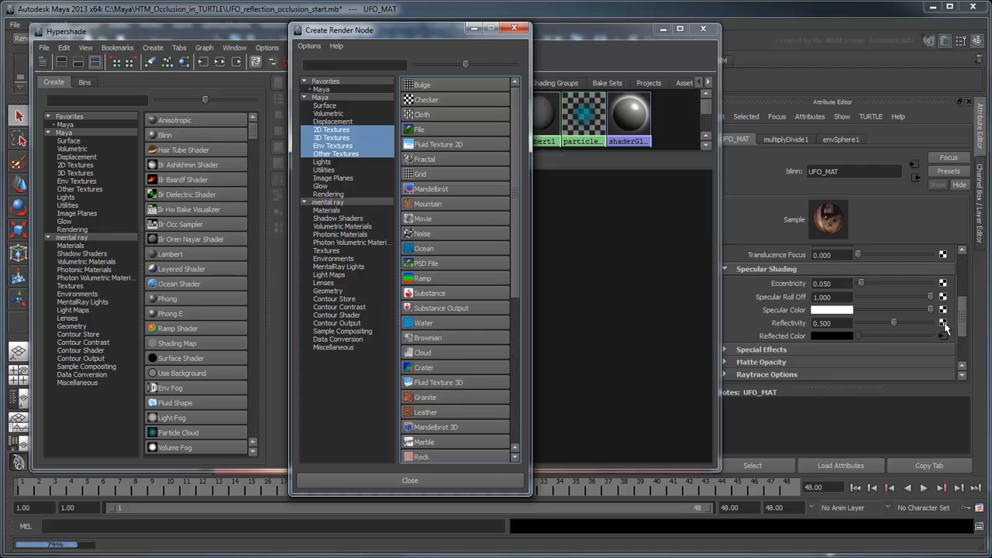
Step: Drive Reflectivity with a new file texture loading turtle/occMaps/baked_RO.tga
left_click(418, 129)
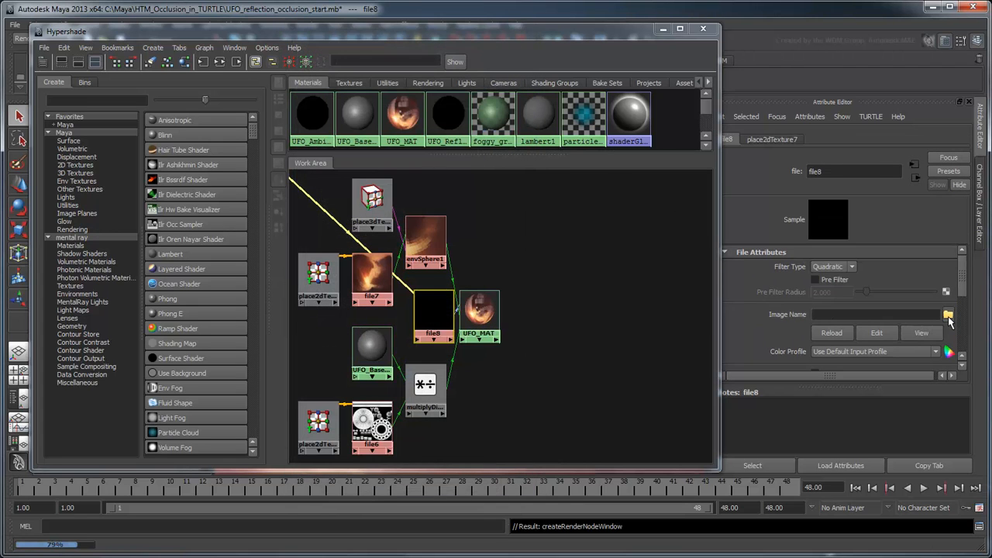
left_click(951, 315)
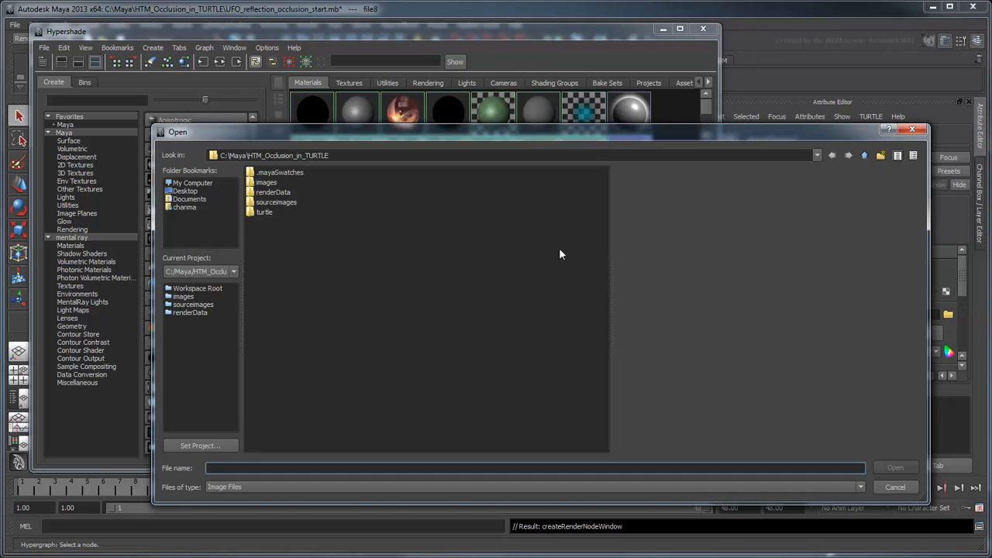
double_click(264, 212)
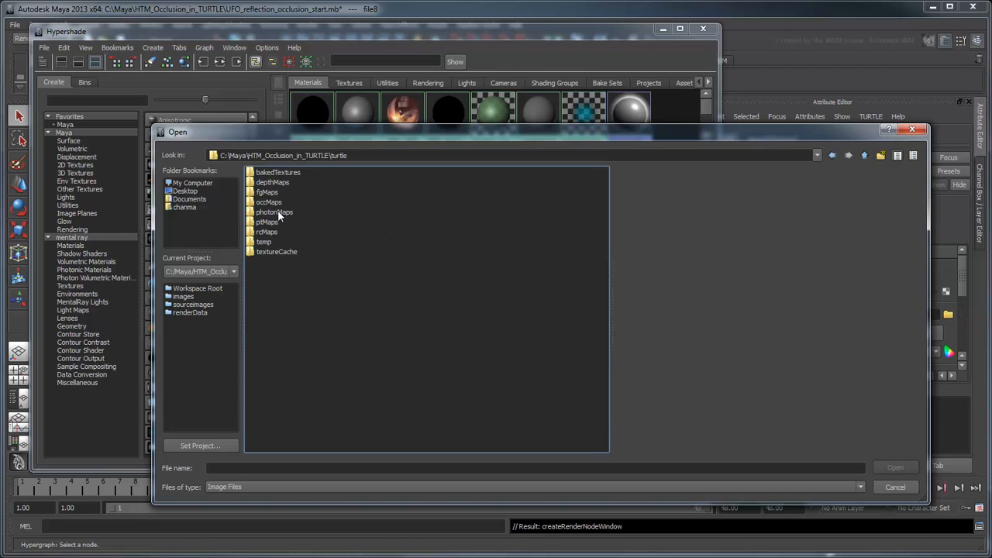
double_click(269, 202)
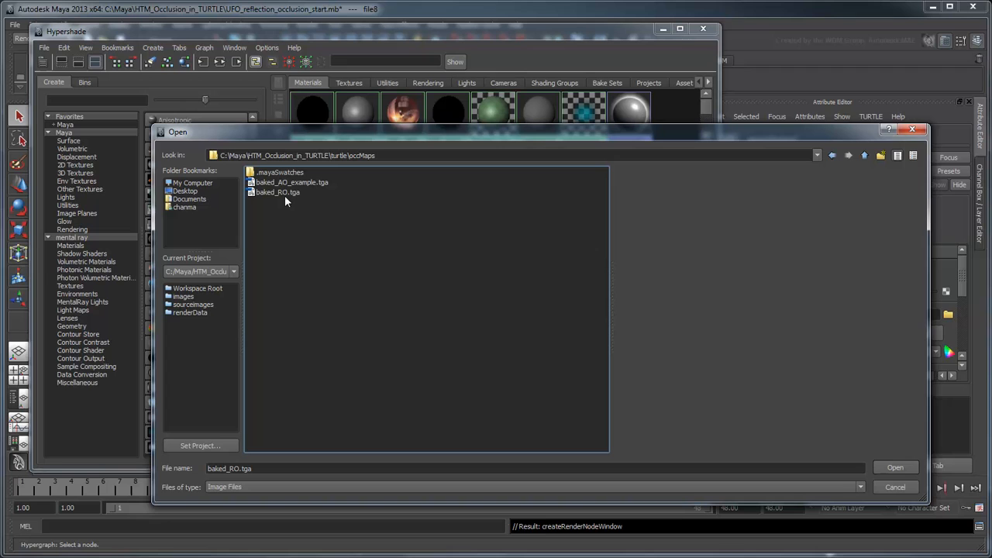
left_click(279, 192)
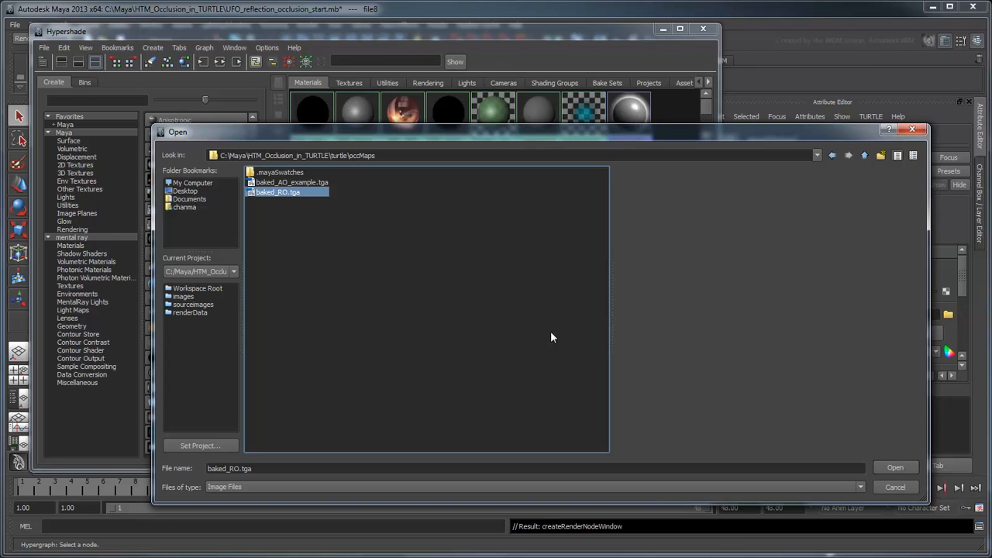
left_click(896, 467)
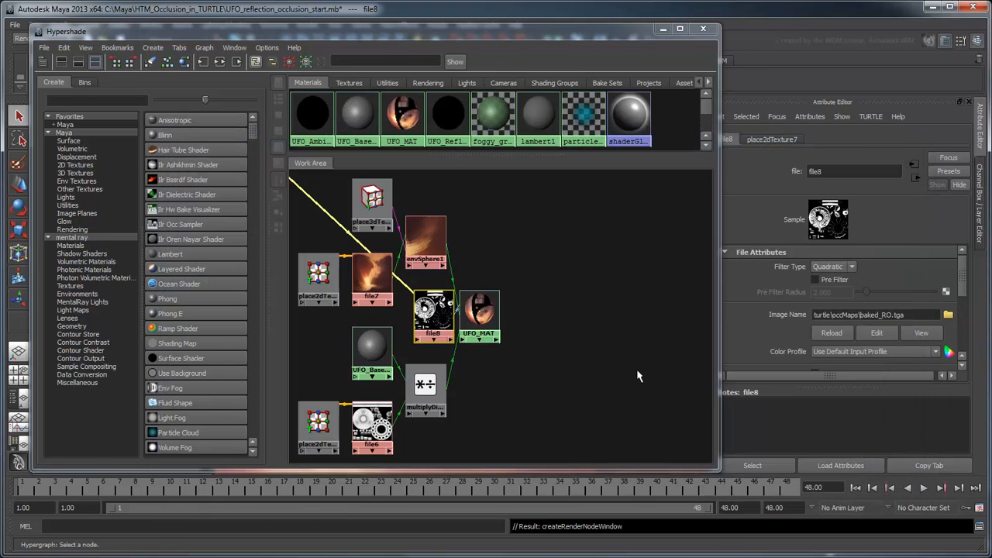
right_click(479, 310)
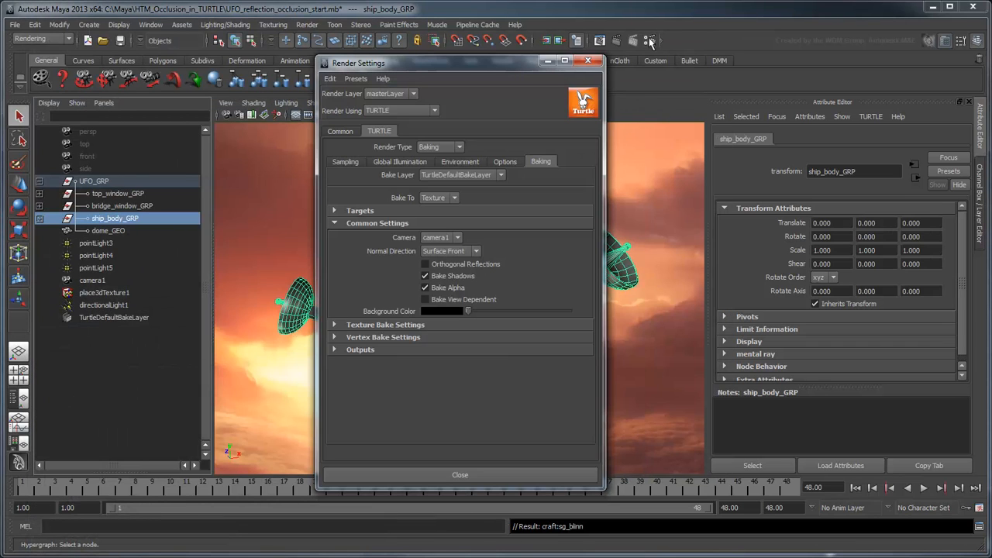
Step: Switch Turtle's render type back to Rendering and render the UFO
left_click(439, 146)
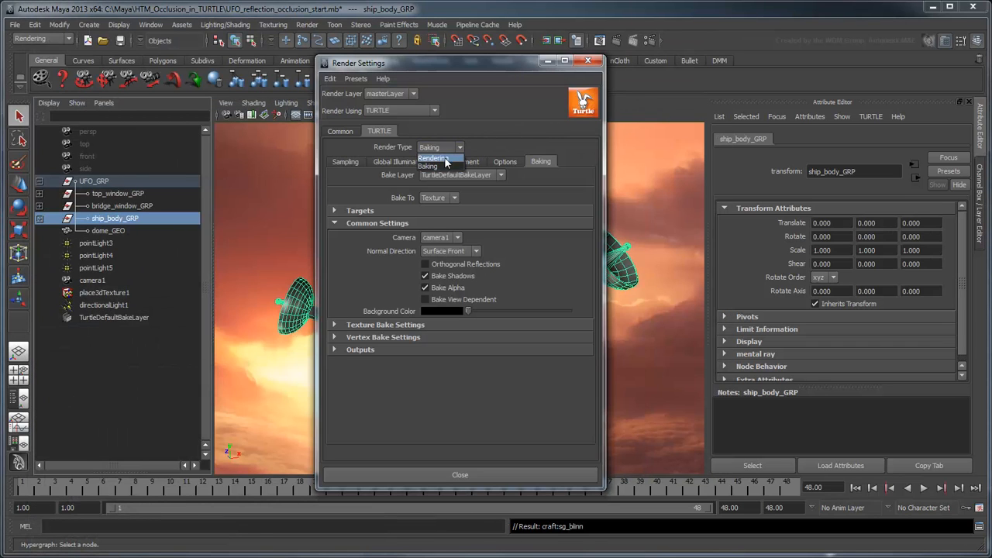
left_click(588, 61)
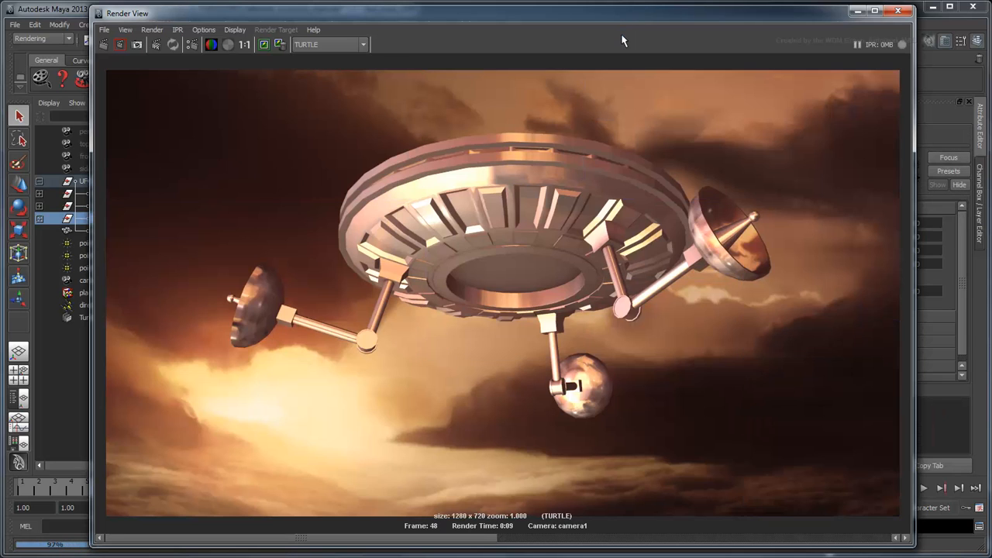
left_click(899, 11)
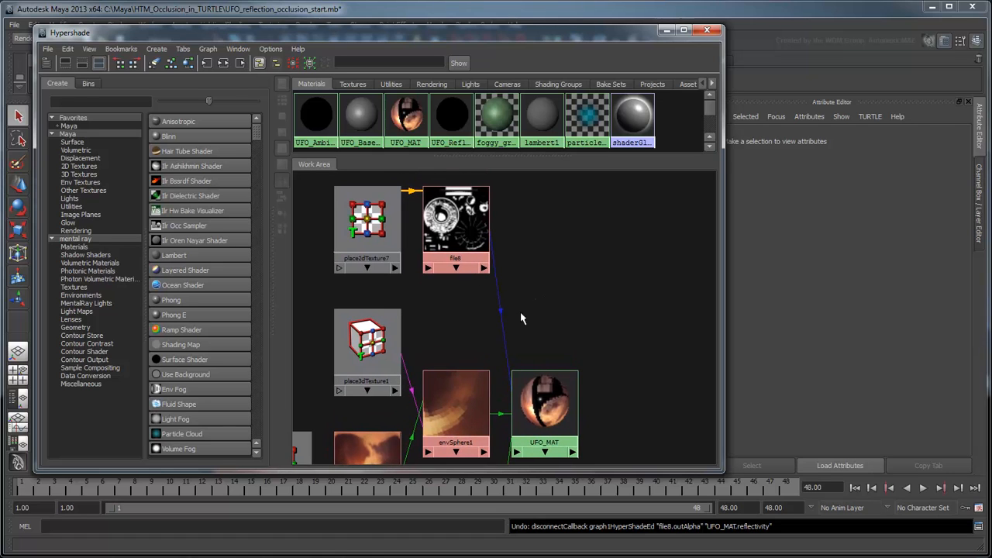
mouse_move(500, 311)
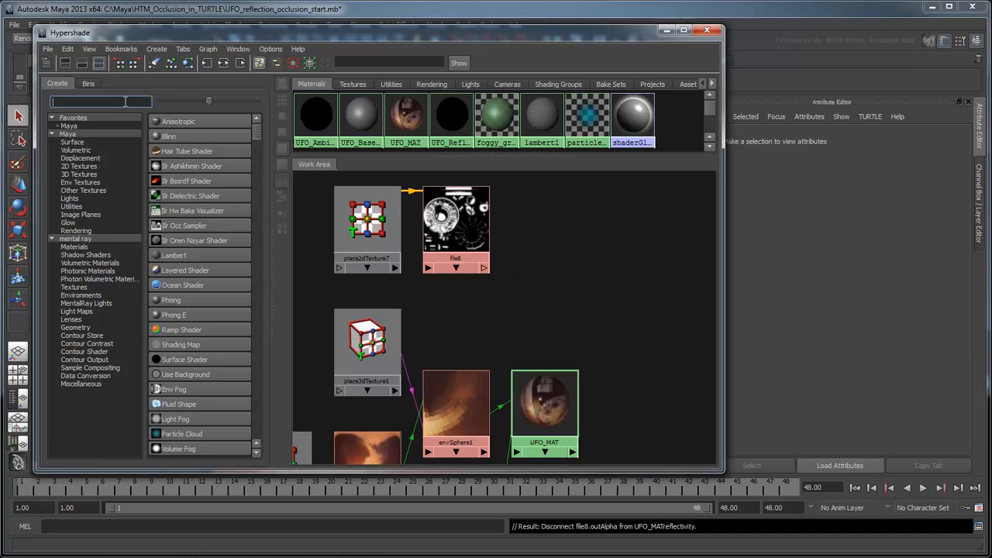
Step: Search Hypershade's Create list for the luminance node with 'lumi'
type("lumin")
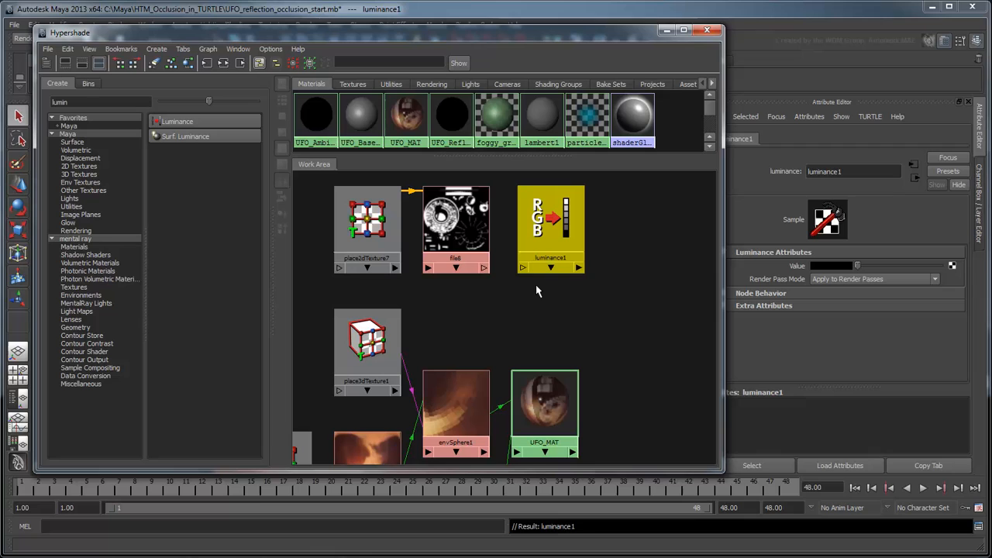
mouse_move(500, 279)
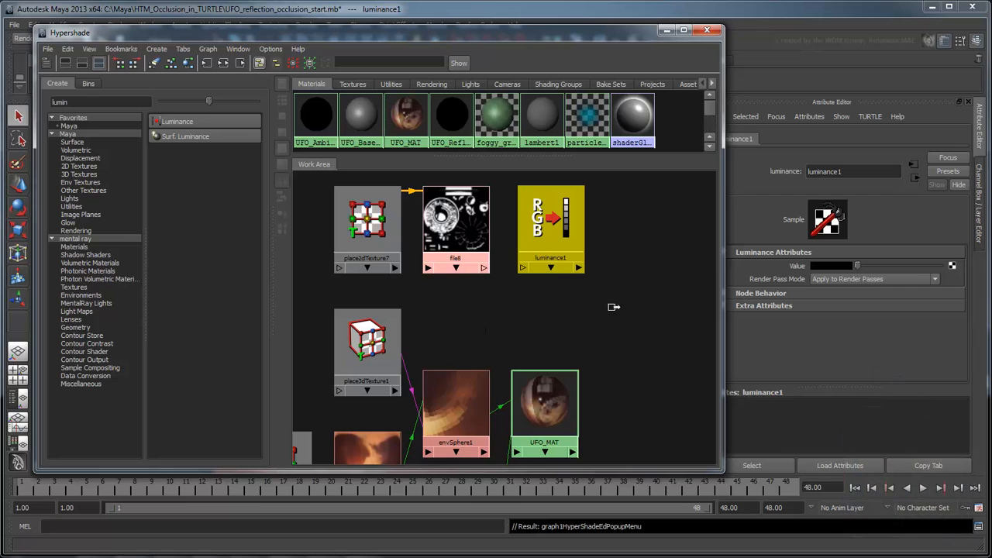
Step: Plug file8 into luminance1's value and start connecting luminance1 to UFO_MAT via More…
left_click_drag(481, 225, 550, 225)
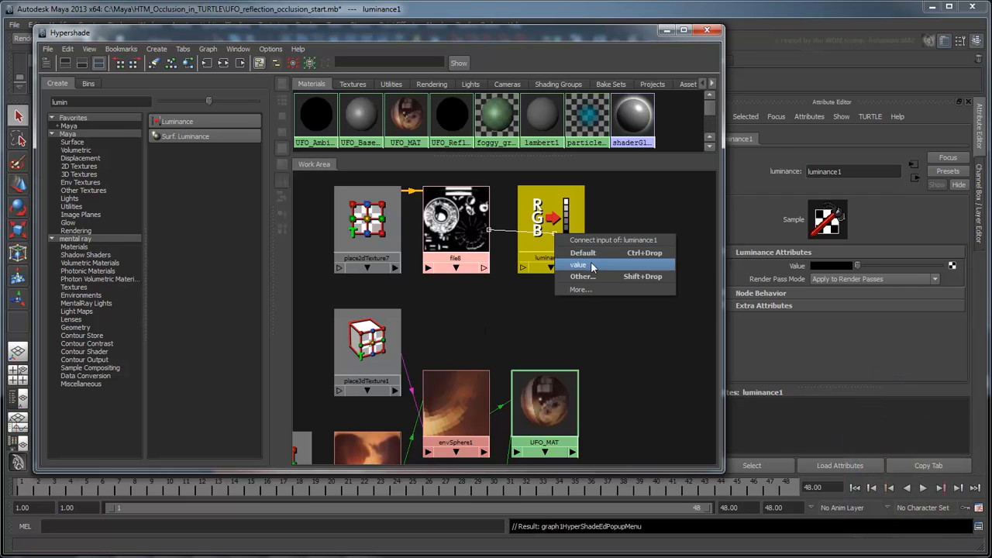
left_click(578, 264)
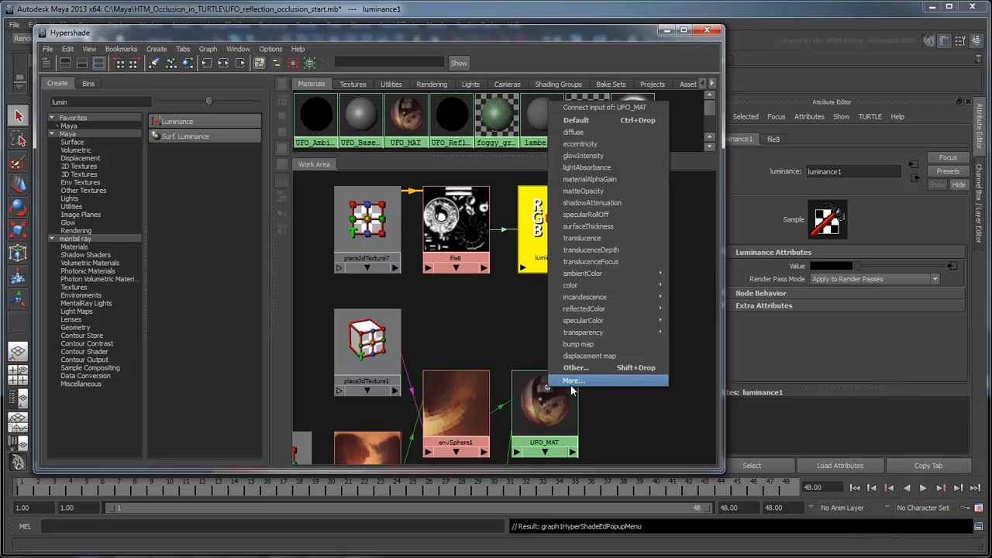
left_click(574, 380)
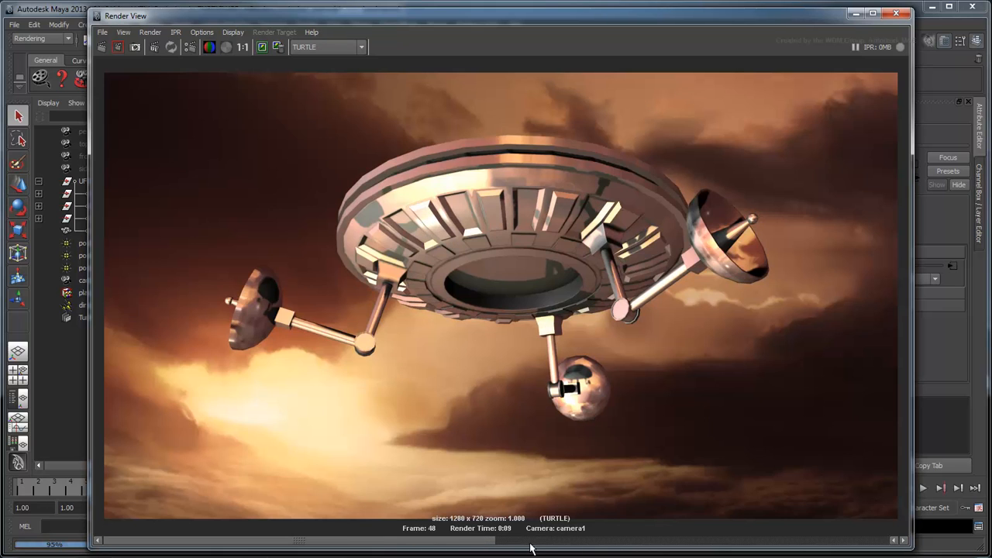
mouse_move(463, 555)
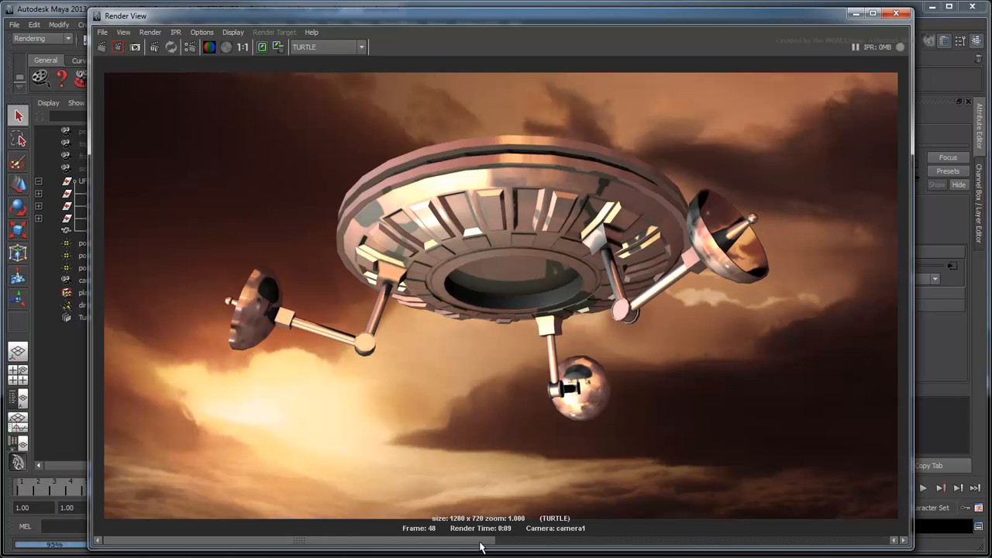